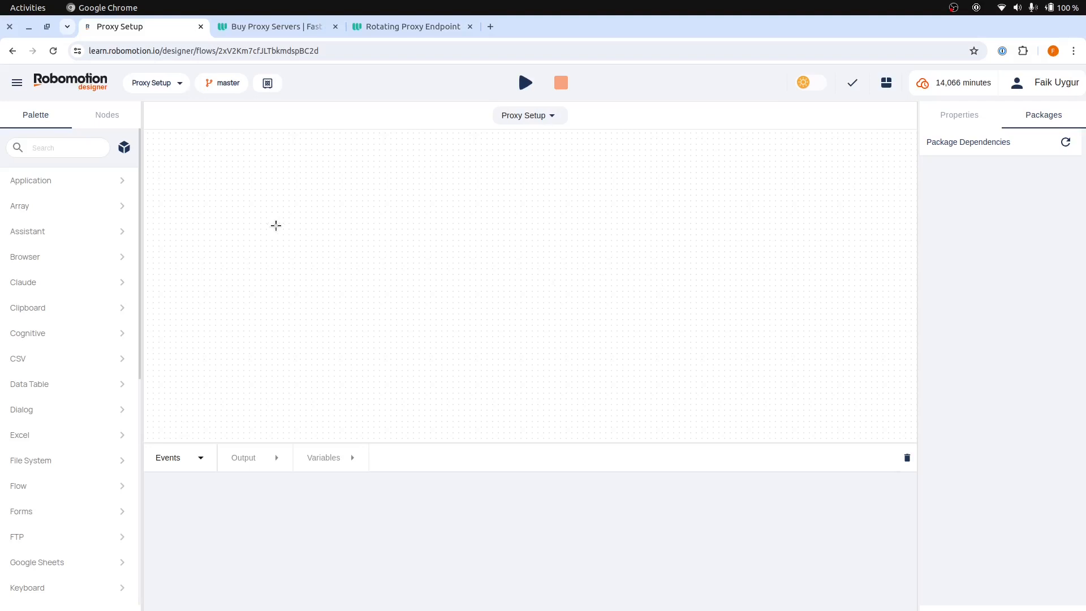
mouse_move(176, 287)
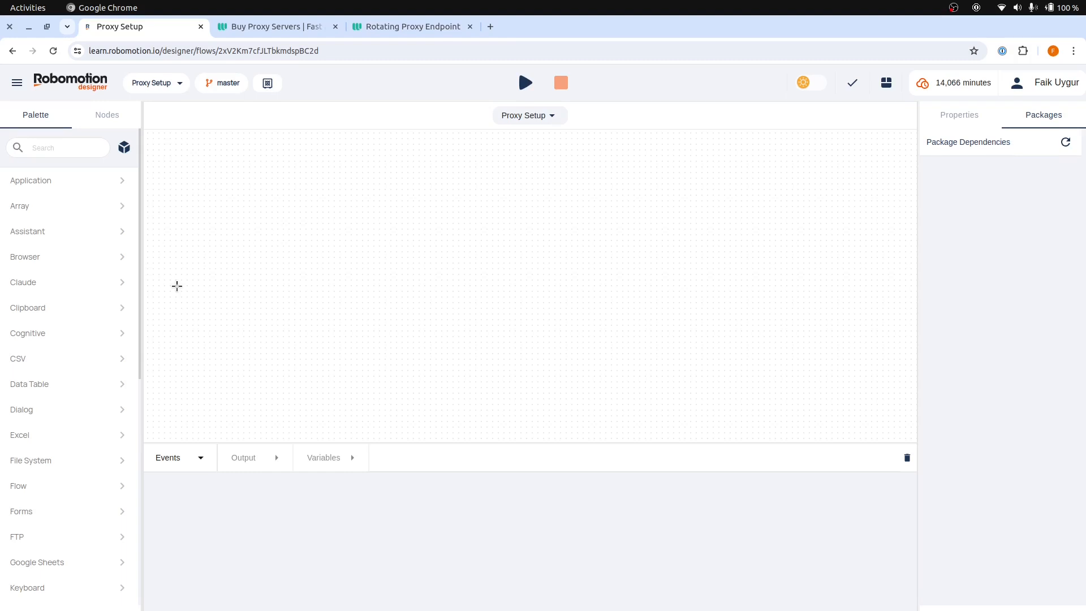
mouse_move(270, 261)
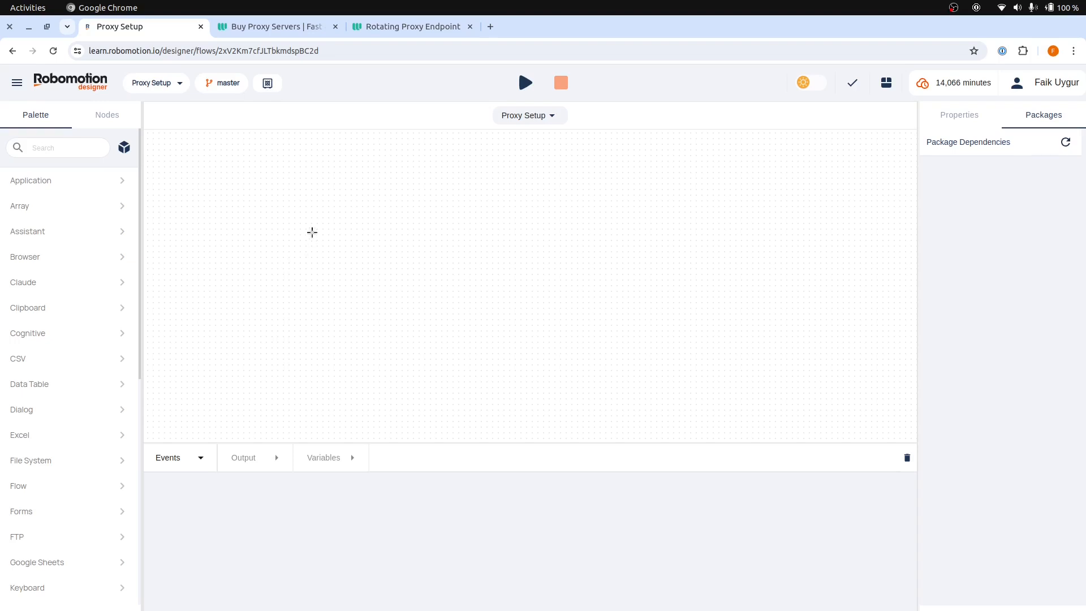
mouse_move(372, 208)
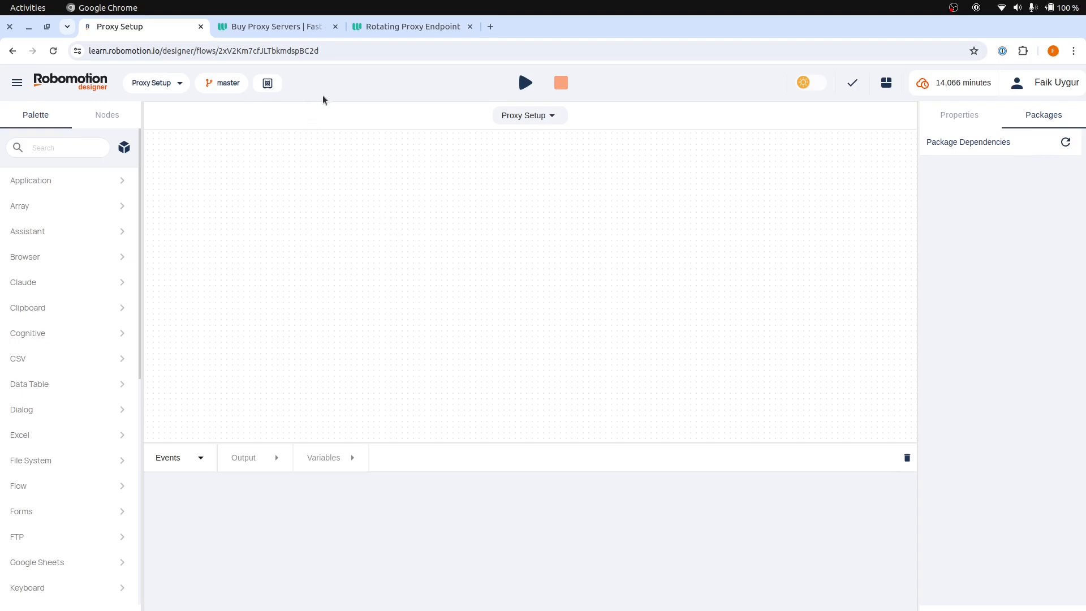
Step: Switch to the Webshare 'Buy Proxy Servers' homepage tab
click(270, 26)
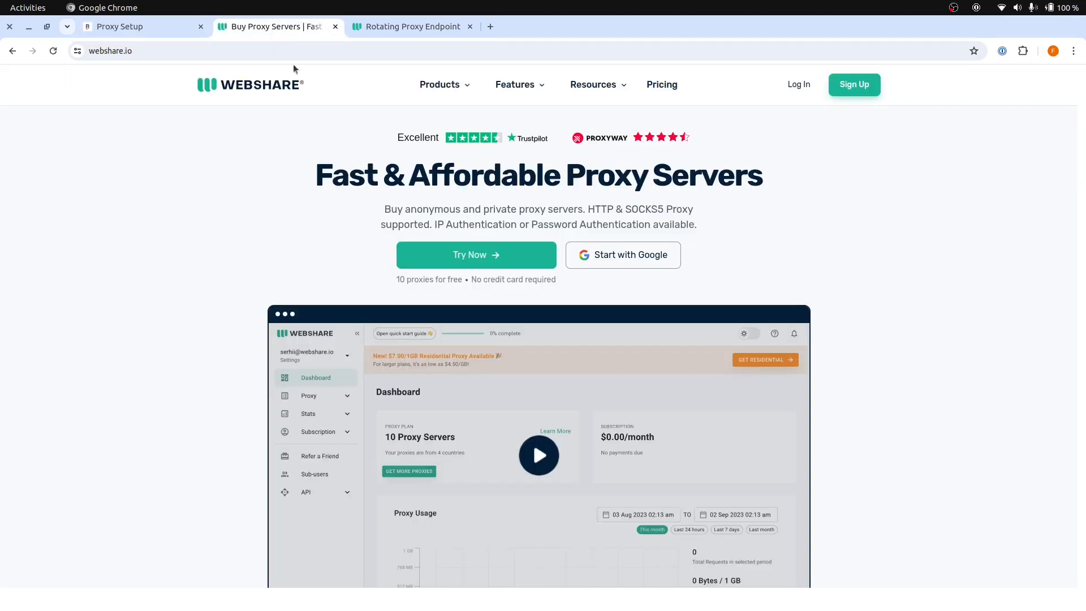
mouse_move(292, 236)
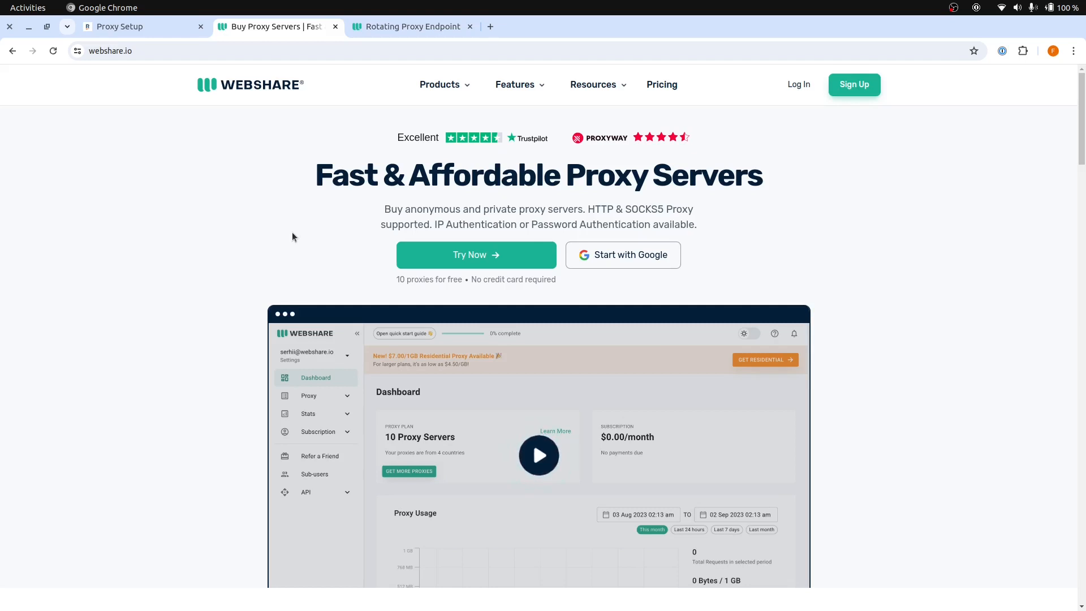
mouse_move(196, 136)
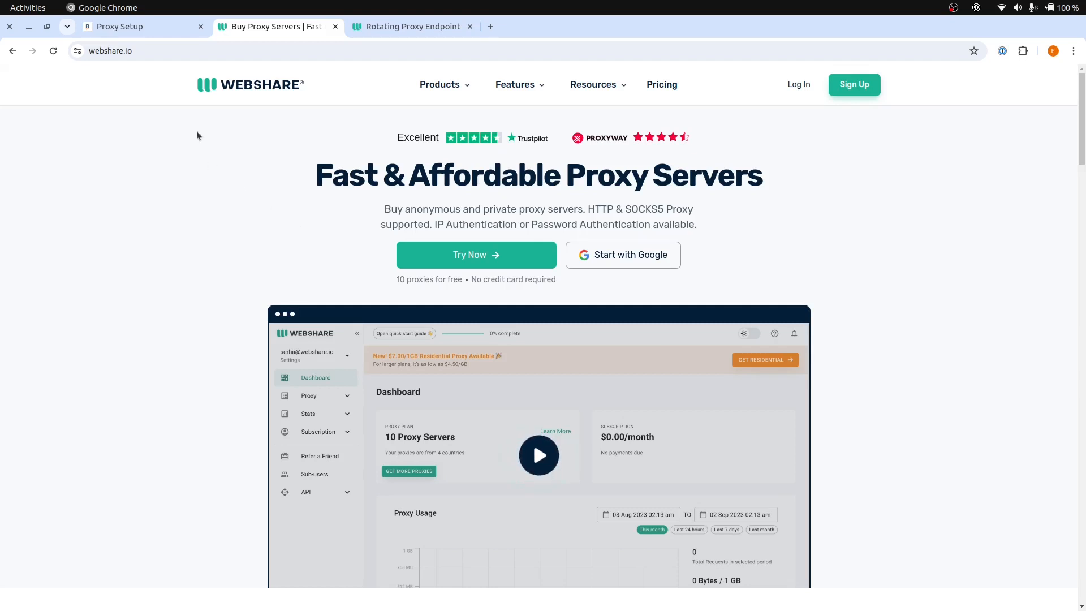
Step: Add an Inject trigger node to the Proxy Setup flow and rename it Start
click(138, 26)
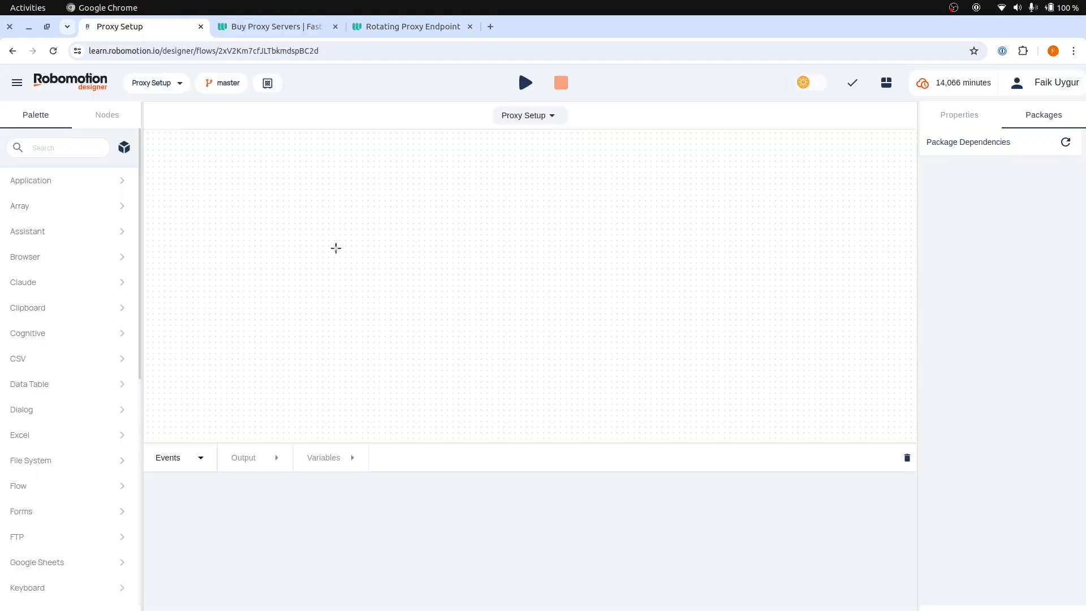
mouse_move(335, 218)
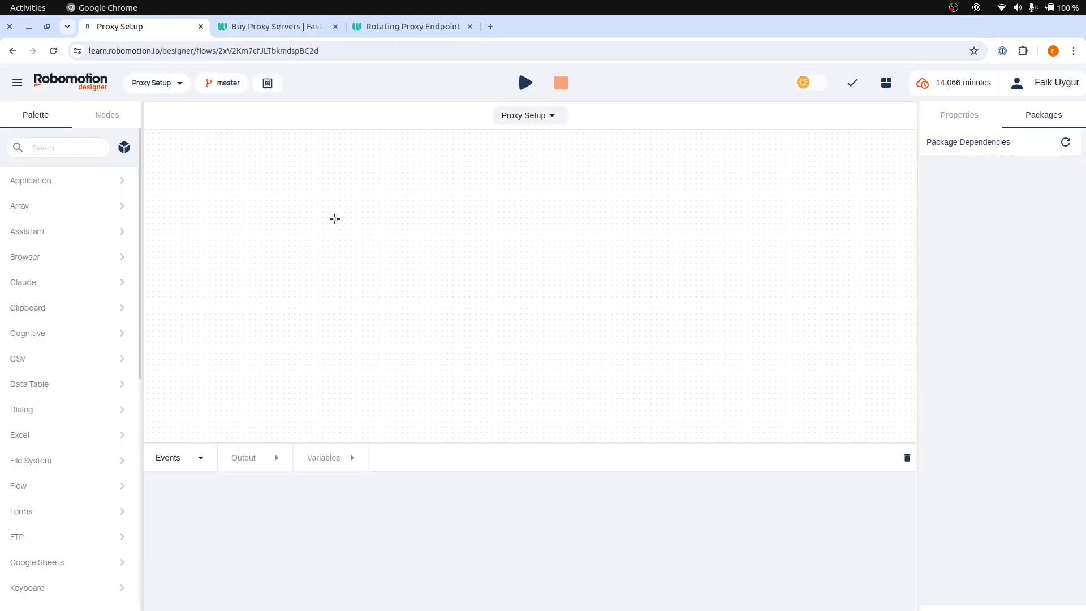
mouse_move(338, 203)
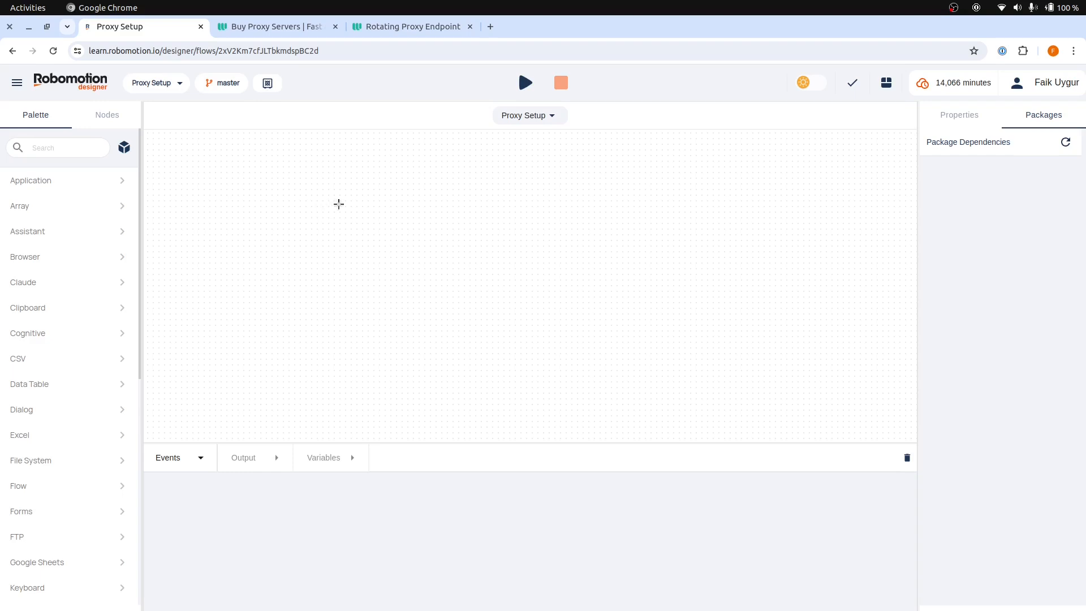
mouse_move(363, 201)
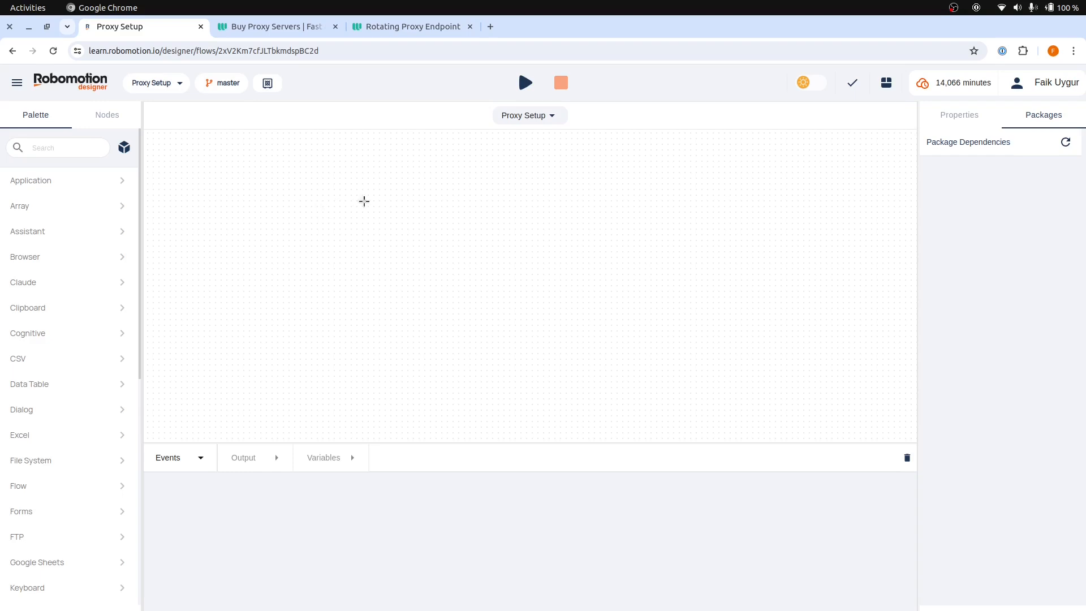
click(363, 204)
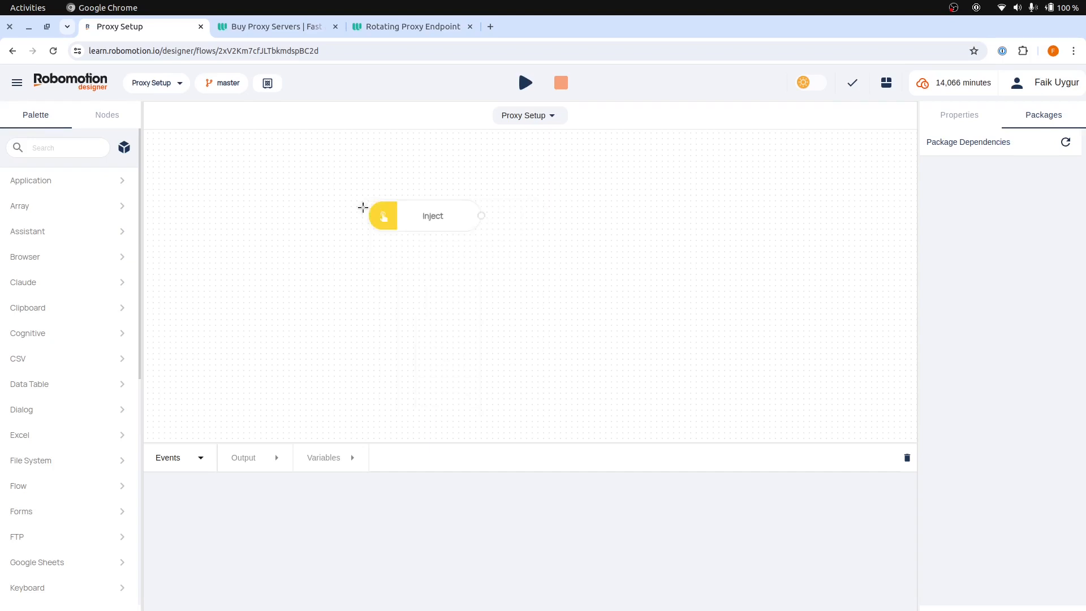
click(432, 215)
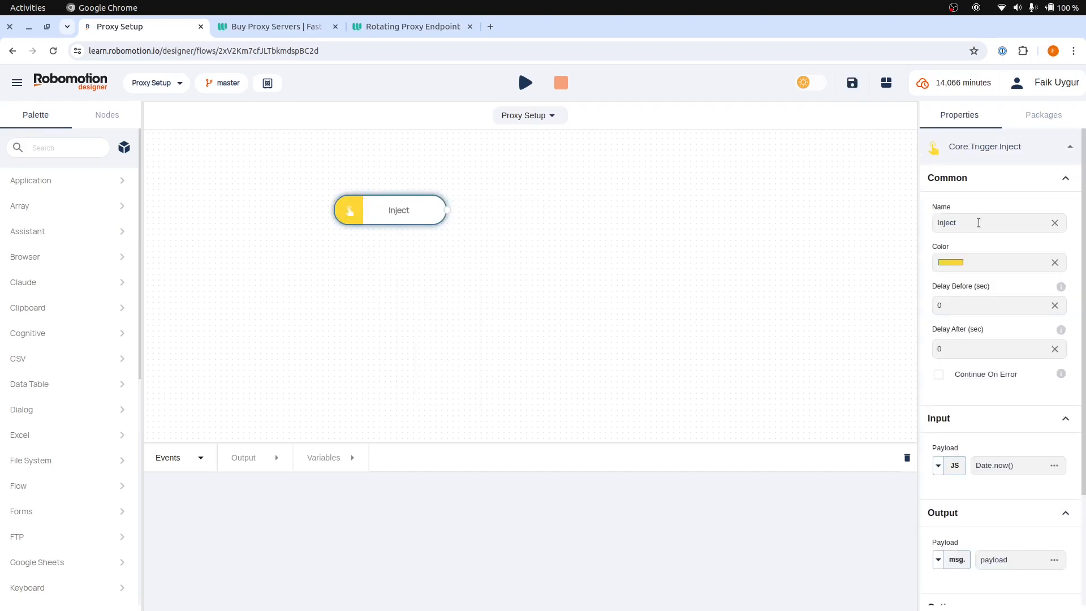
text(Start)
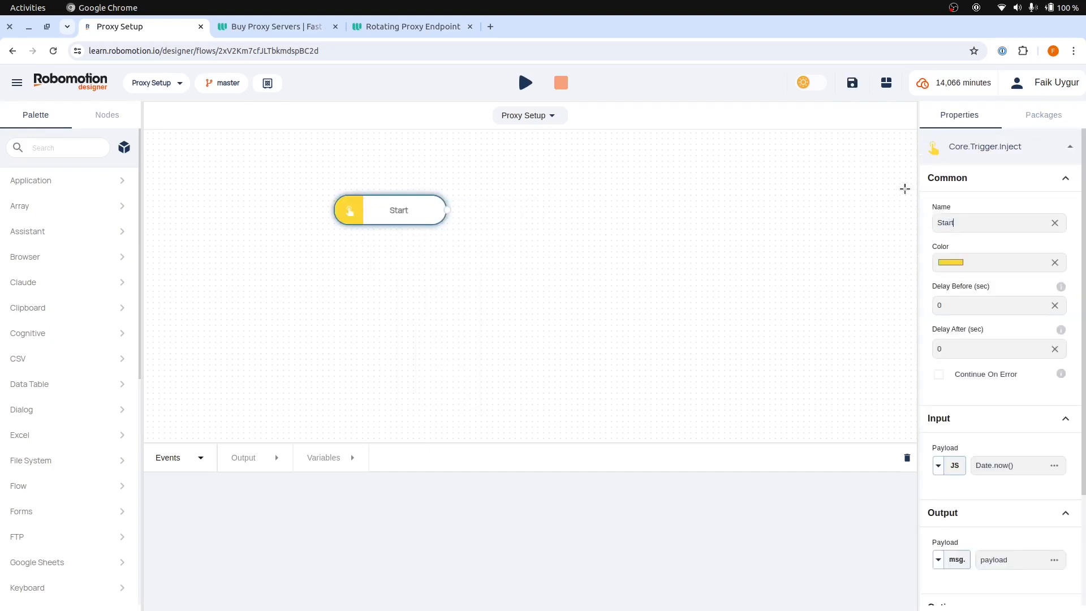
click(1043, 116)
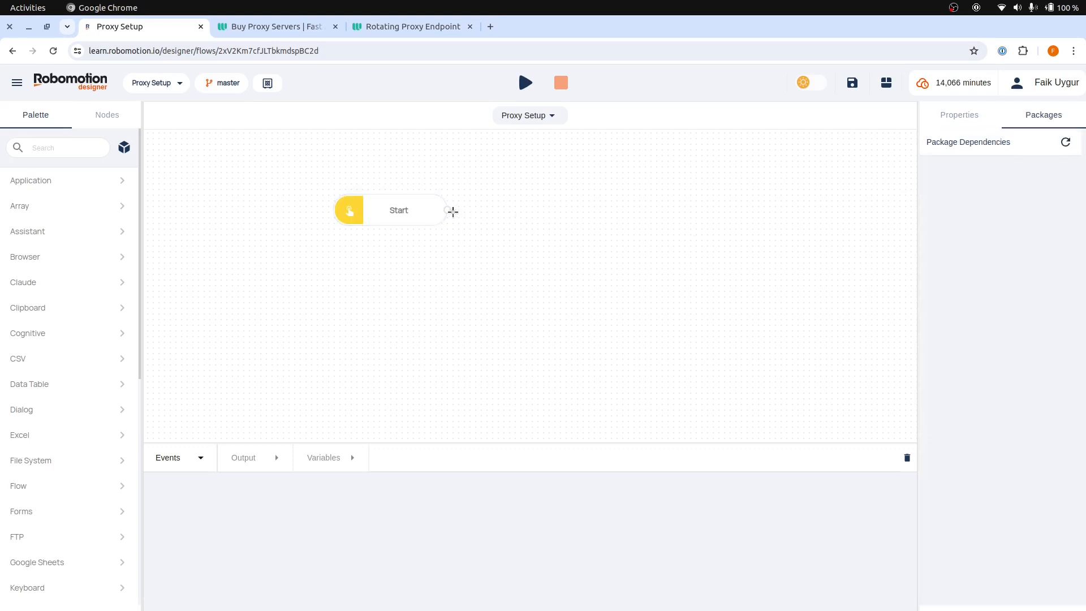
Step: Chain an Open Browser node and an Open Link node after Start
click(451, 211)
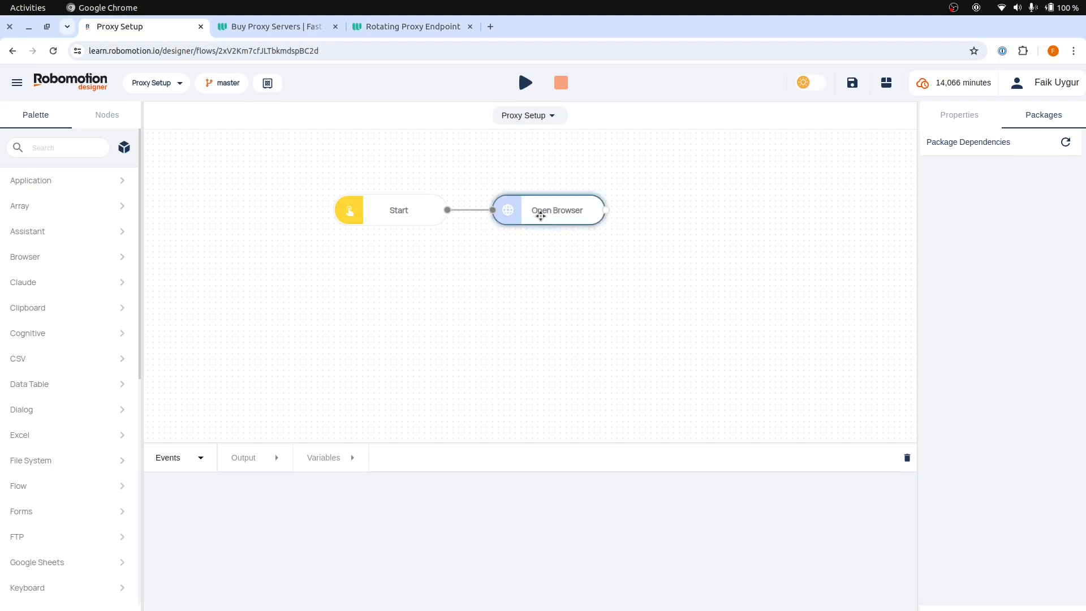
click(556, 210)
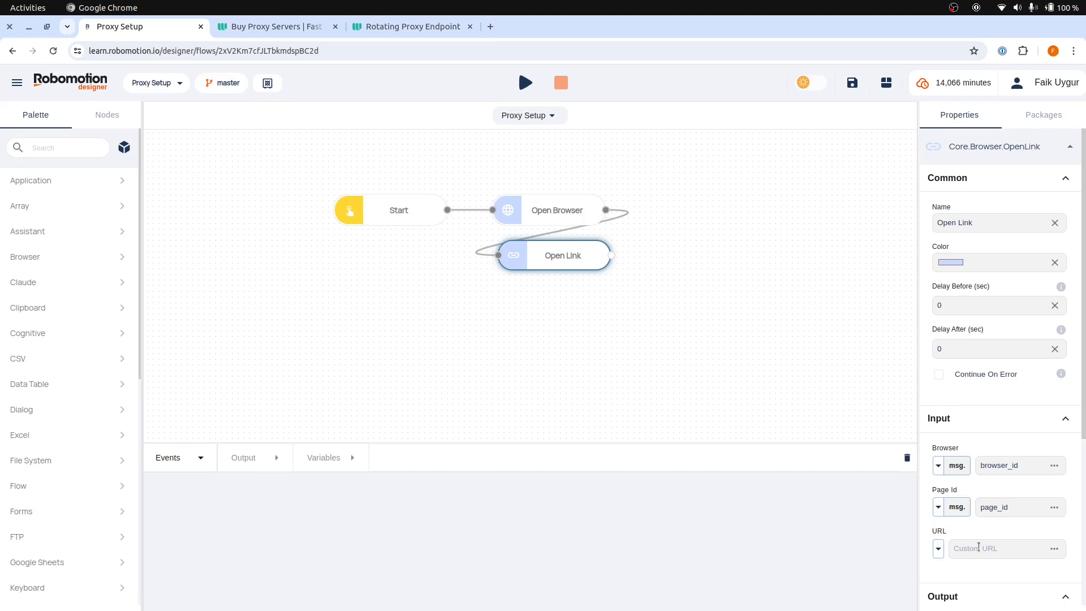
click(998, 548)
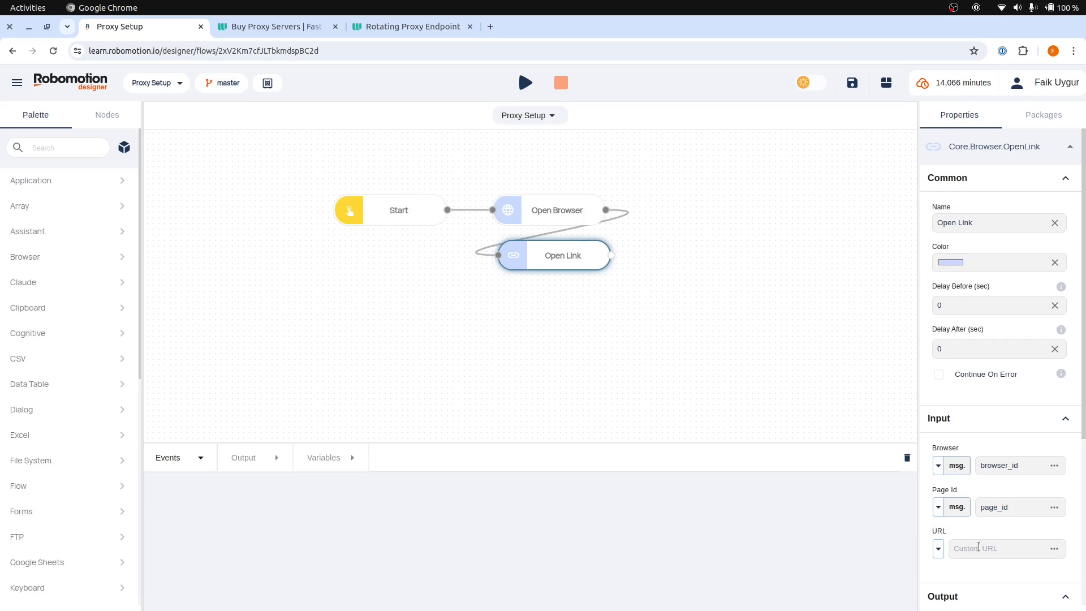
text(https://)
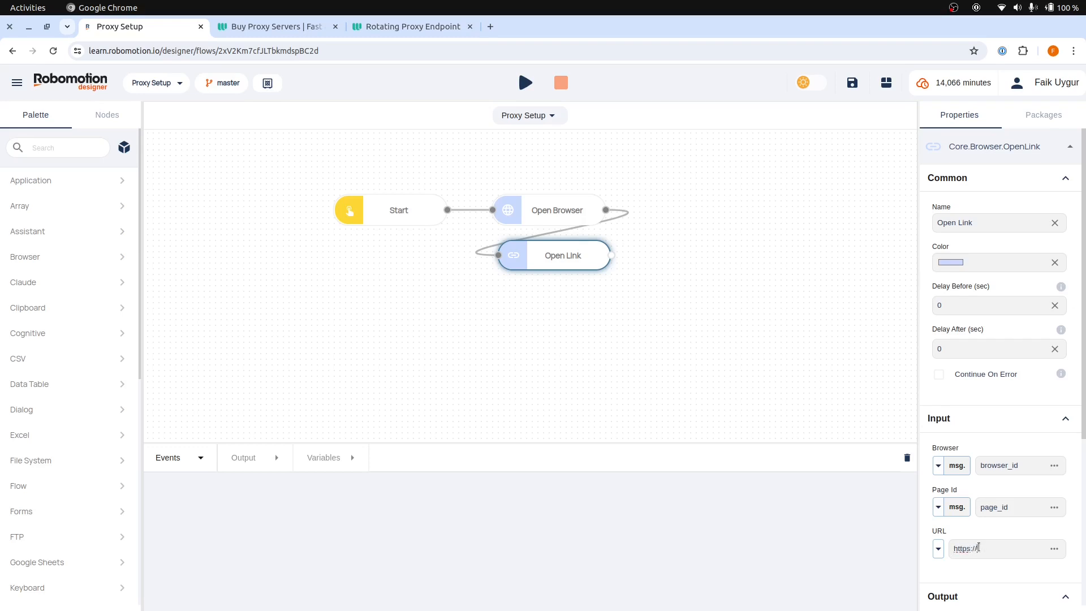
text(httpbin.org/)
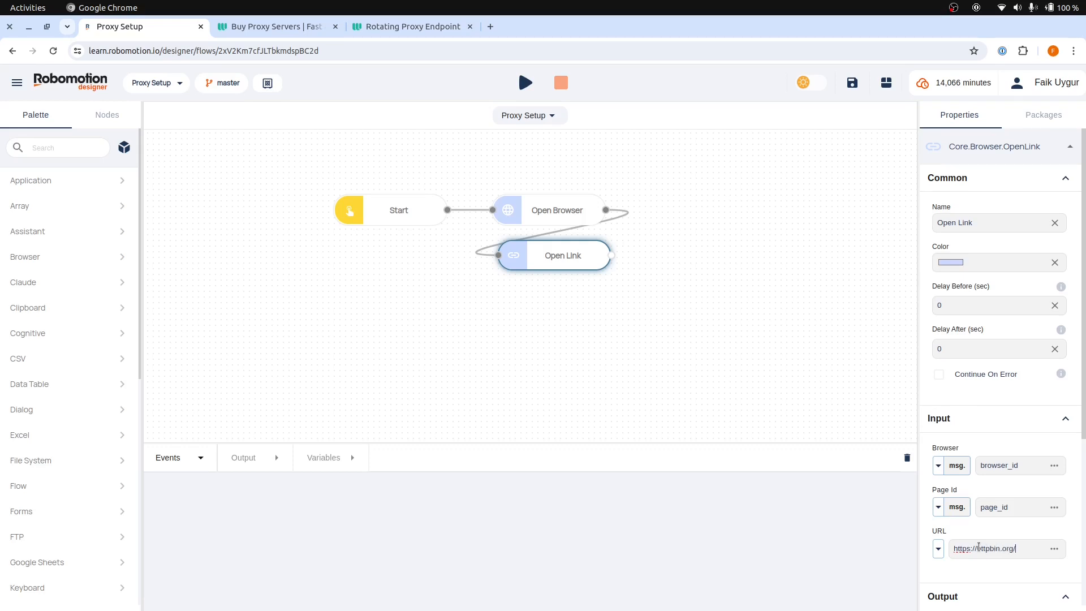
text(ip)
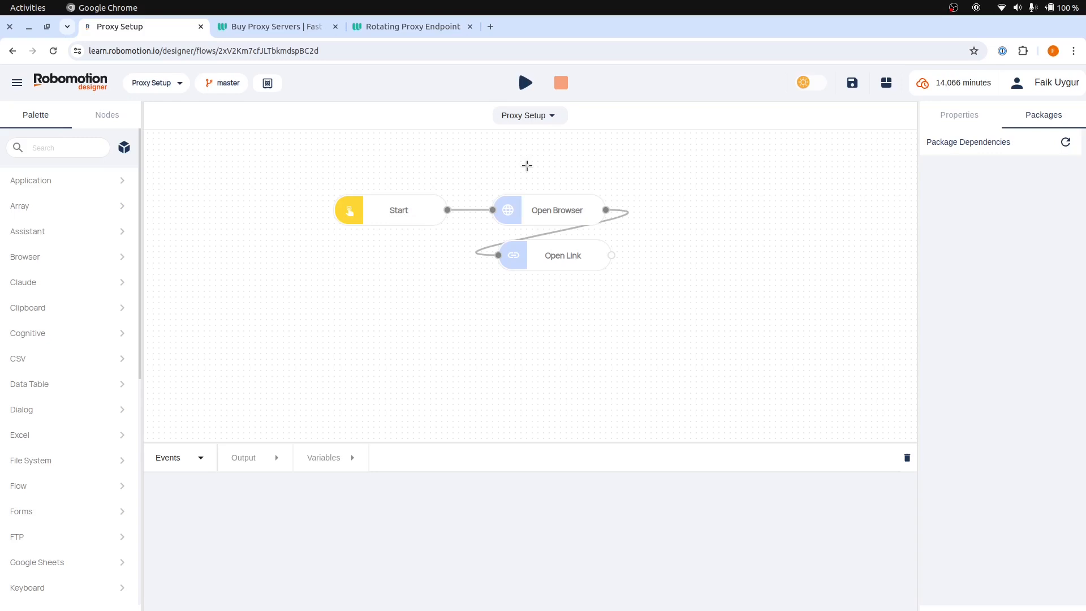
Step: Run the flow on the available robot from the Select Robot dialog
click(525, 83)
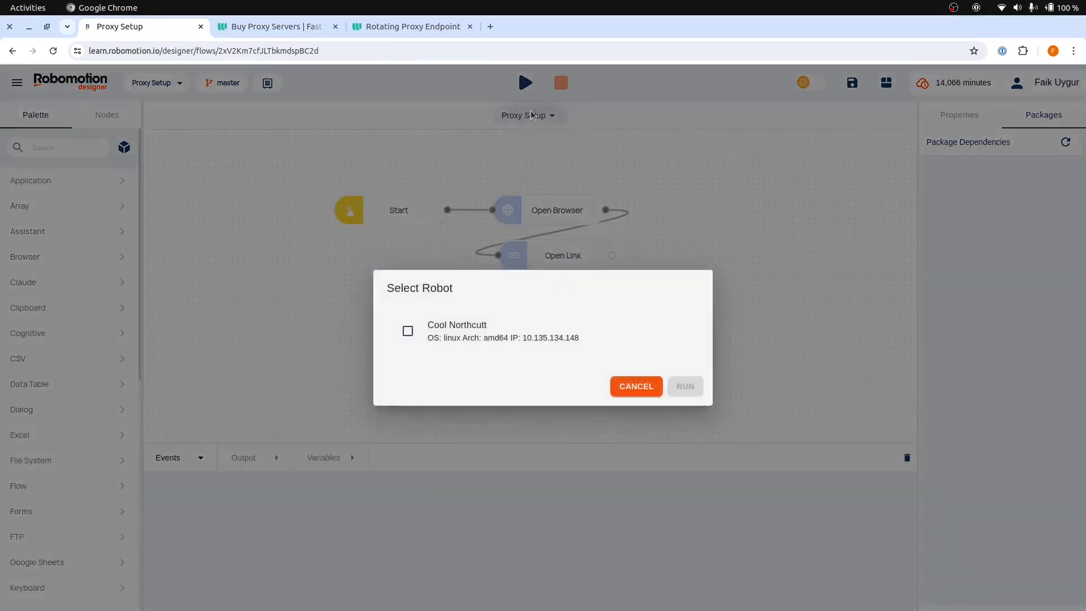
click(409, 330)
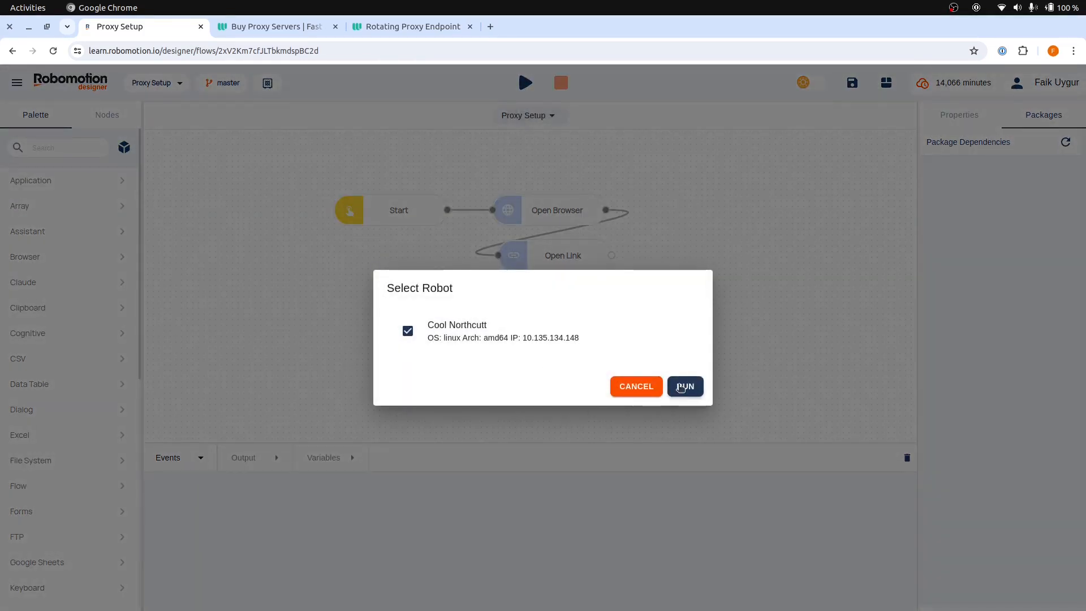
click(683, 387)
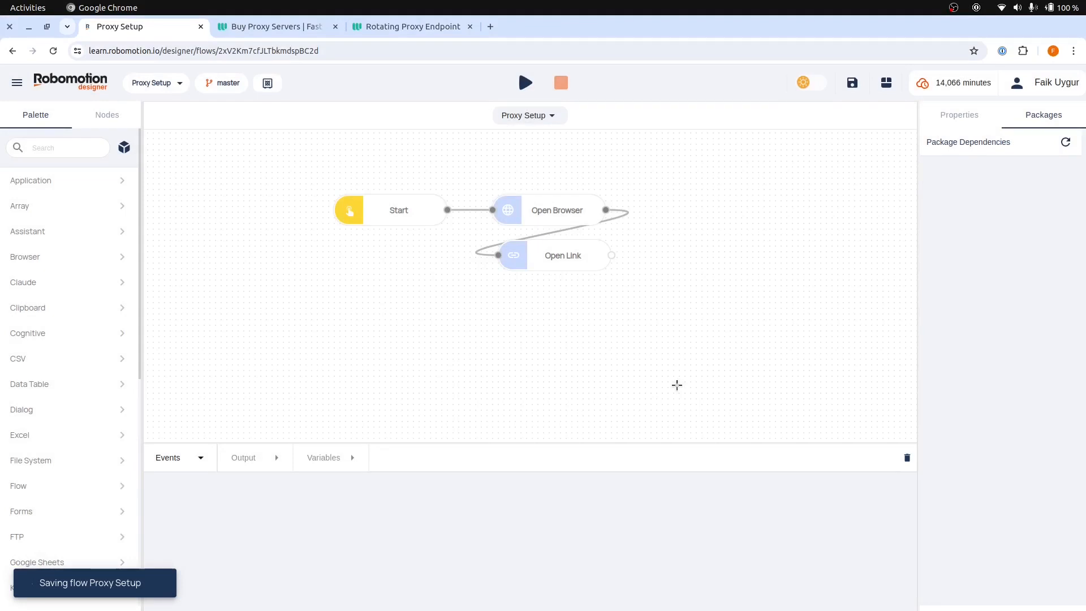
click(523, 82)
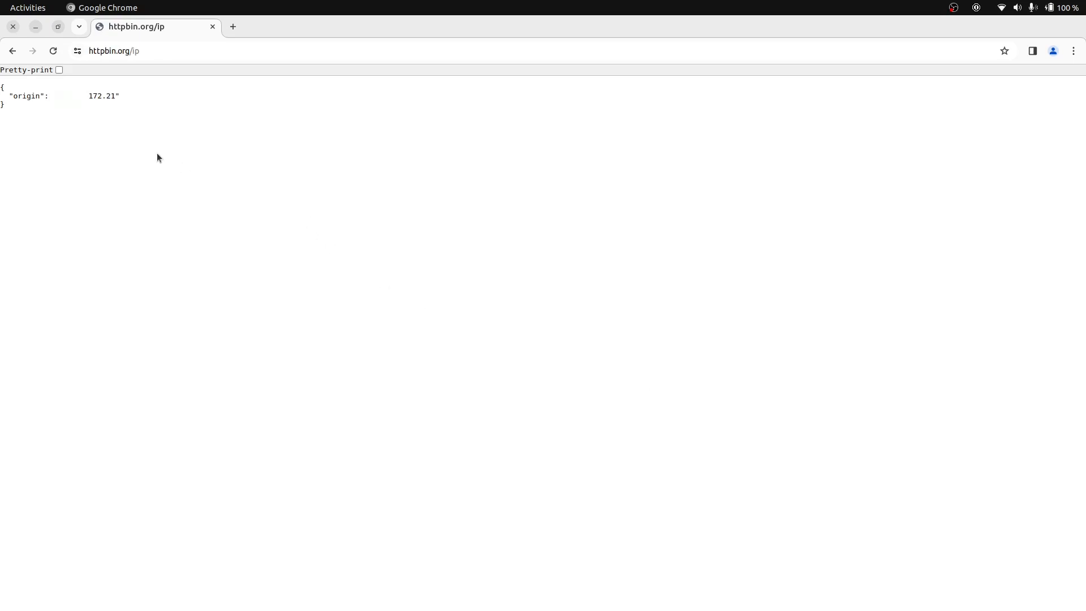
mouse_move(110, 147)
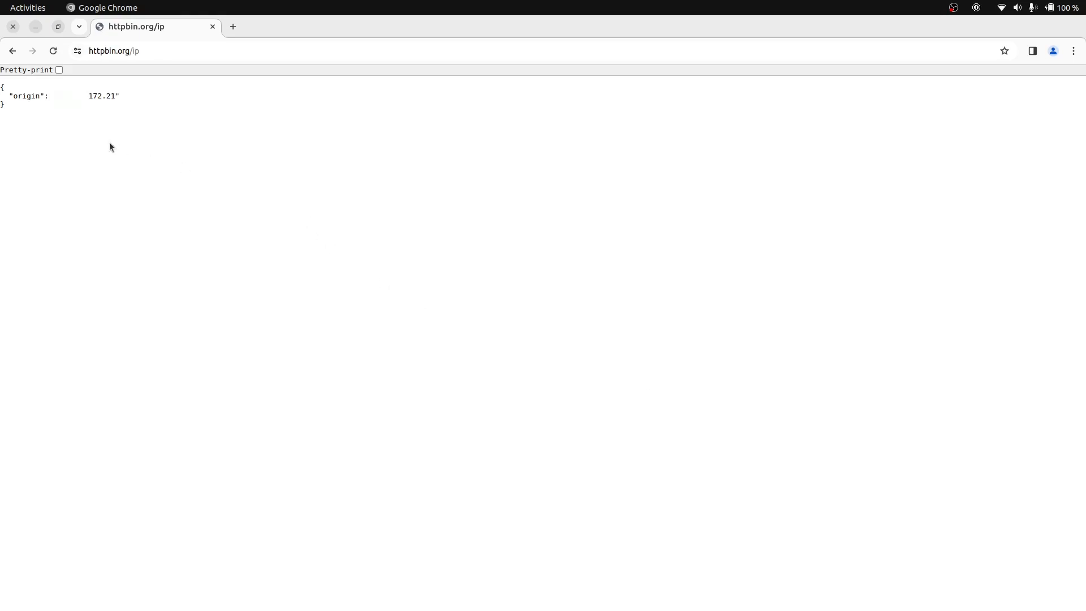
mouse_move(79, 111)
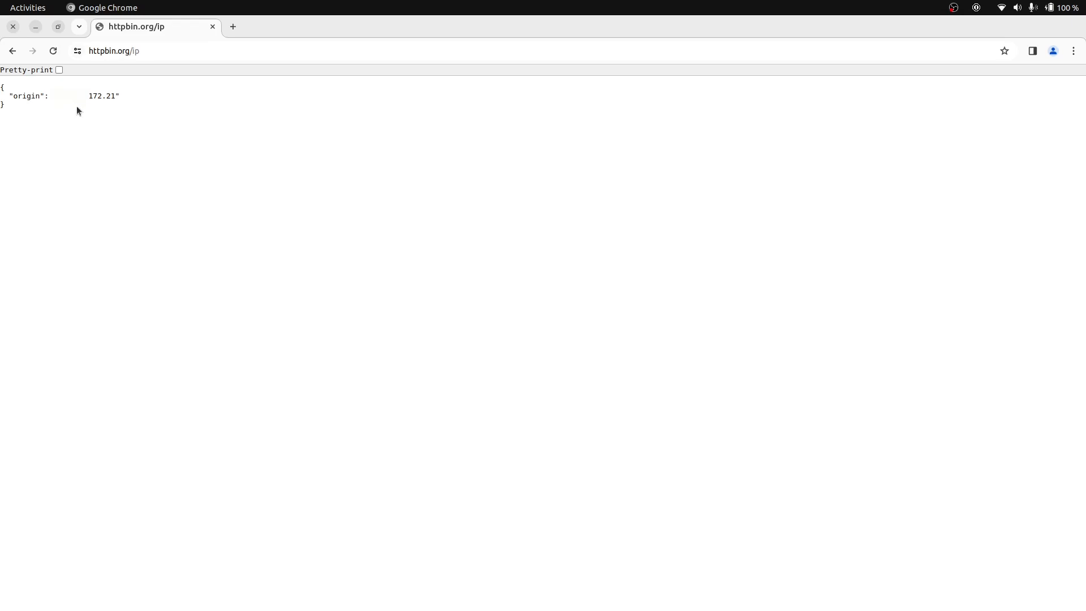
mouse_move(81, 111)
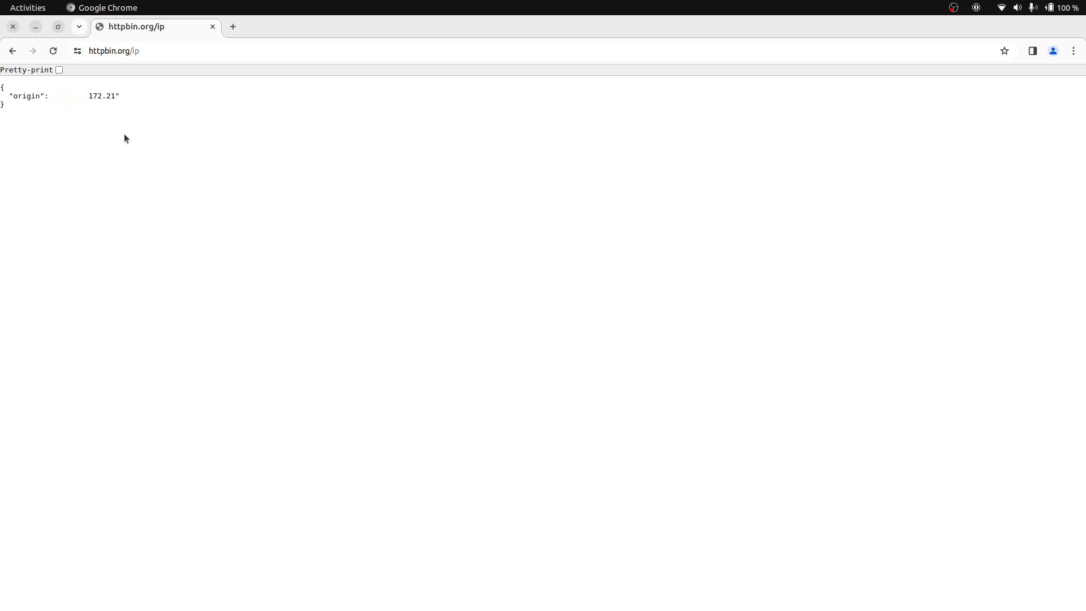
mouse_move(226, 158)
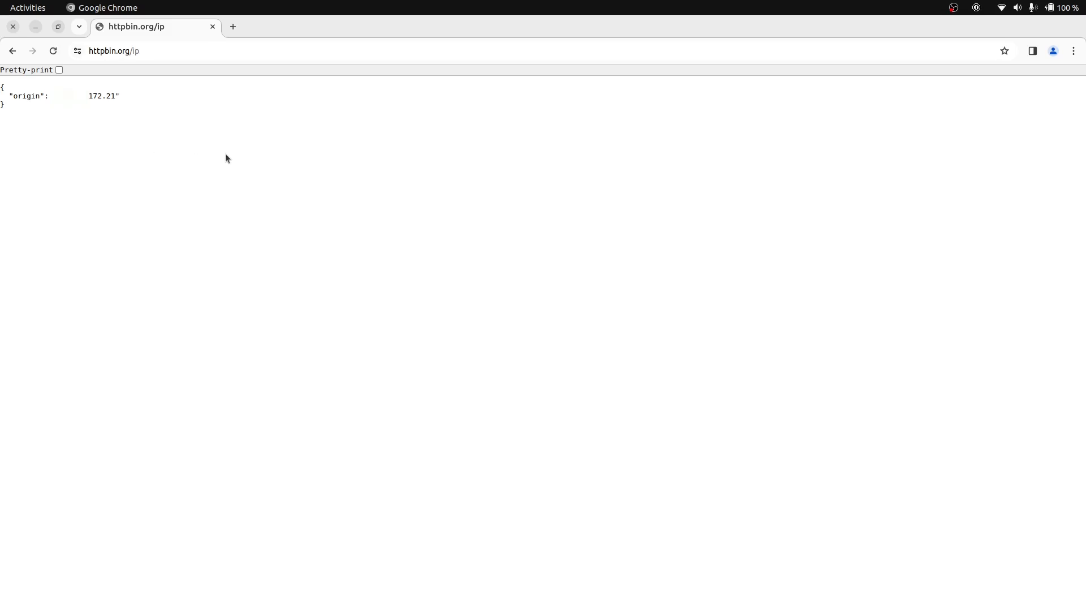
mouse_move(236, 156)
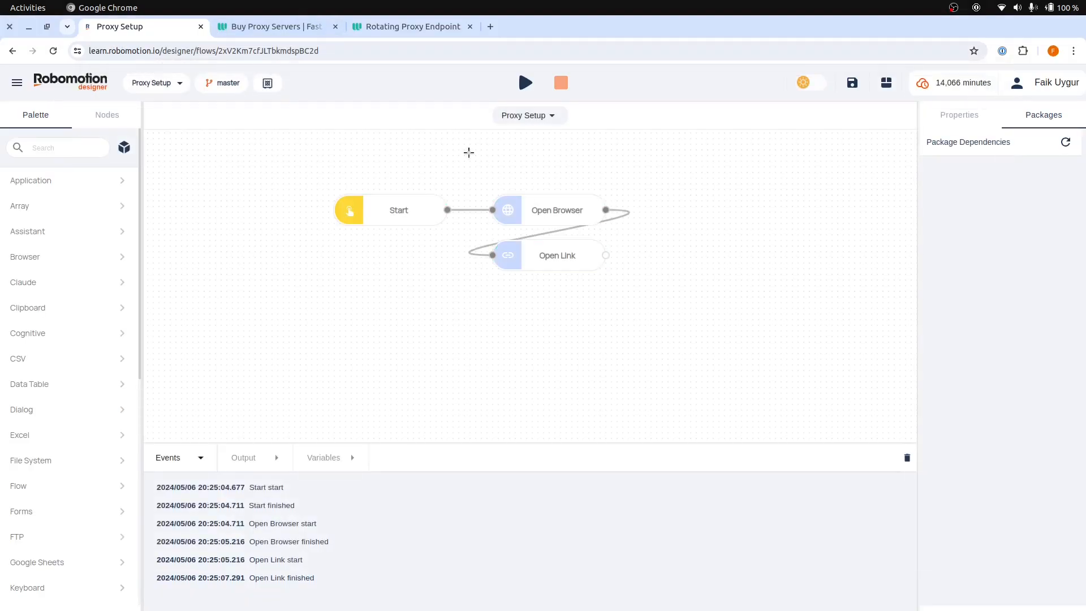
Step: Switch from the httpbin.org/ip result to the Webshare homepage tab
click(274, 26)
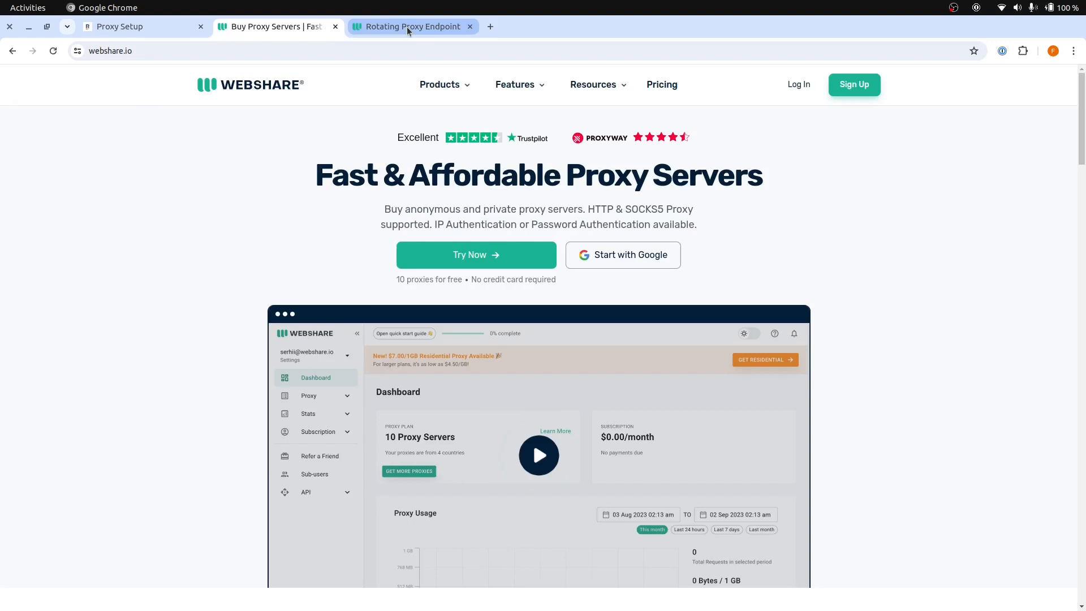
Step: Show the Rotating Proxy Endpoint details, keeping IP Authorization as the authentication method
click(408, 26)
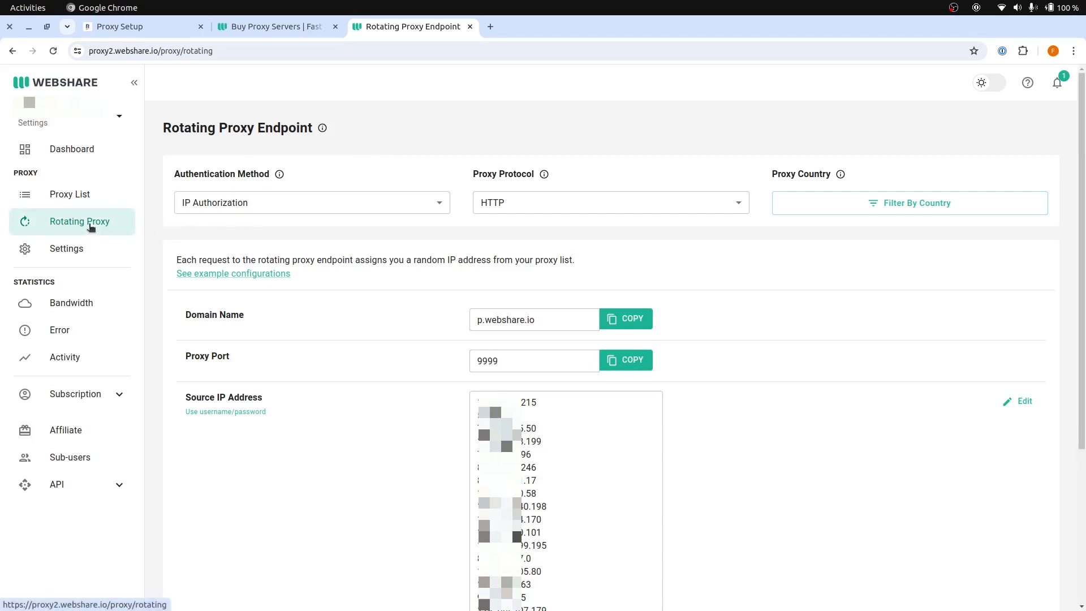
mouse_move(328, 244)
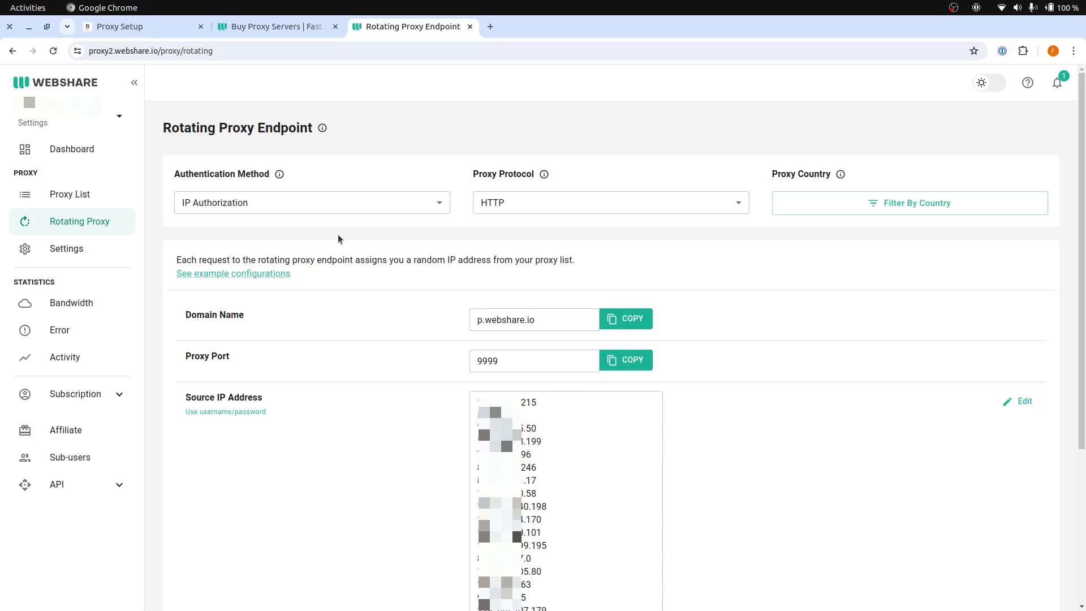
click(311, 203)
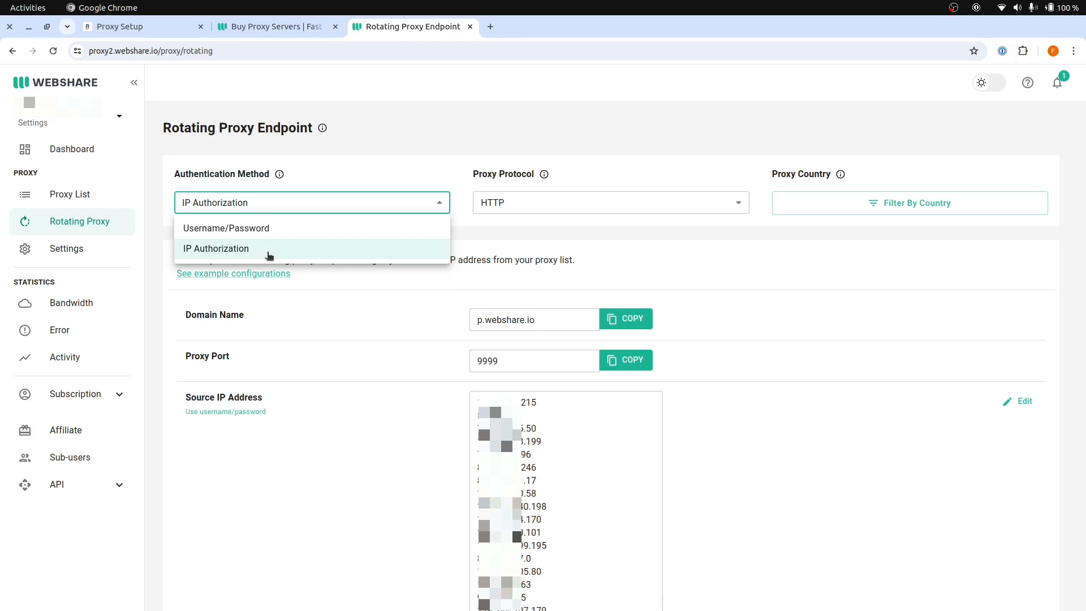
mouse_move(496, 235)
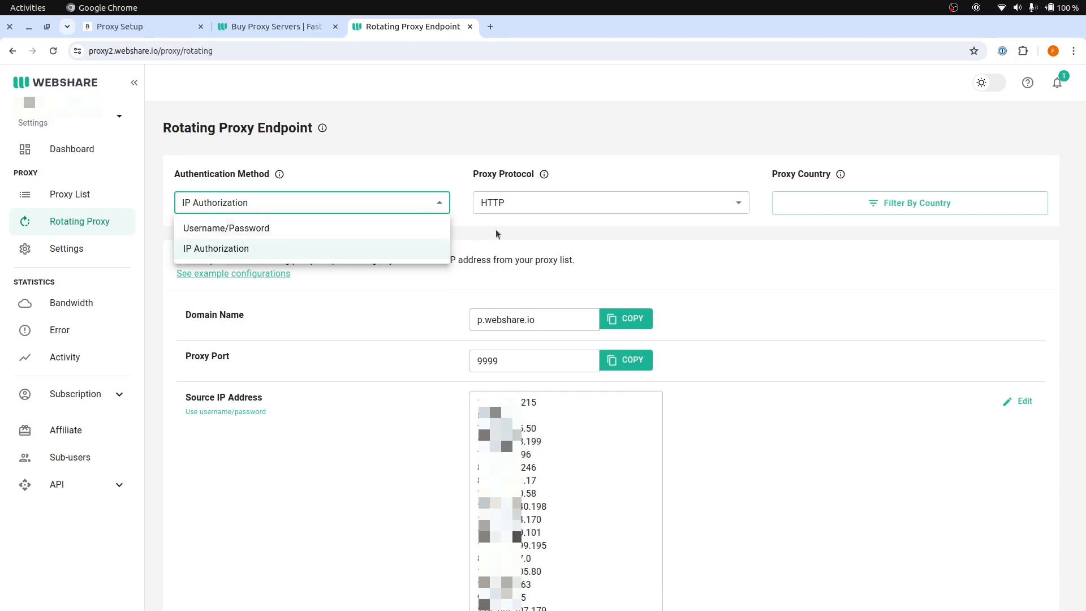
click(215, 248)
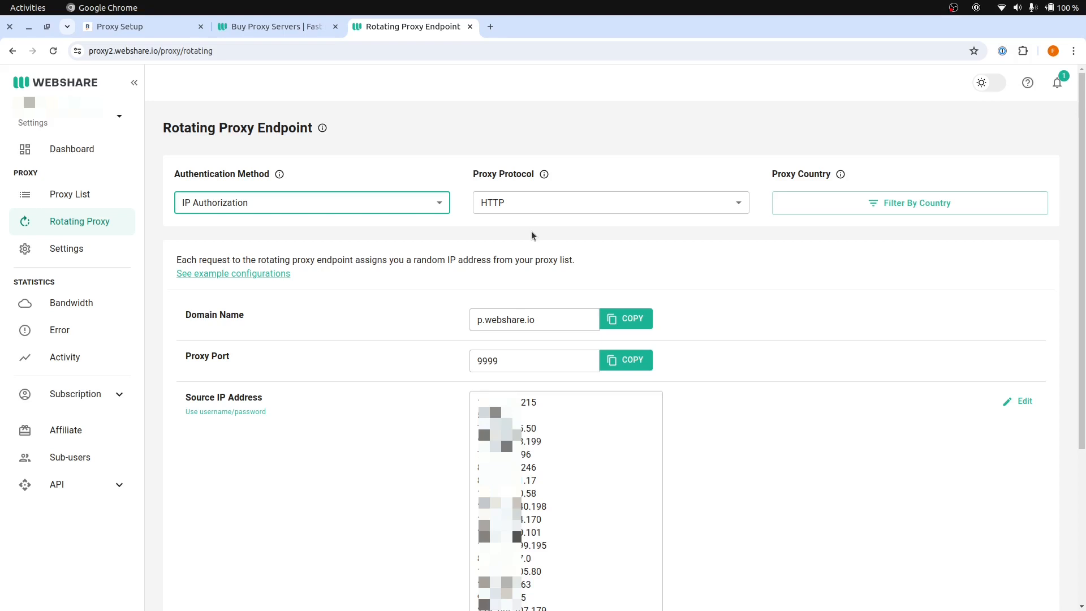
mouse_move(312, 229)
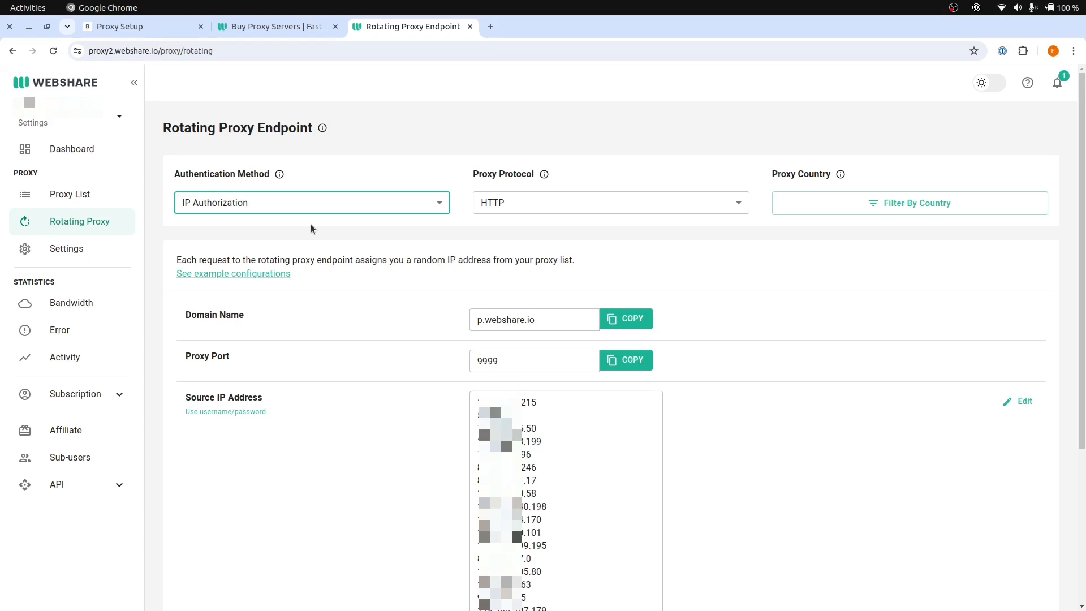
mouse_move(409, 412)
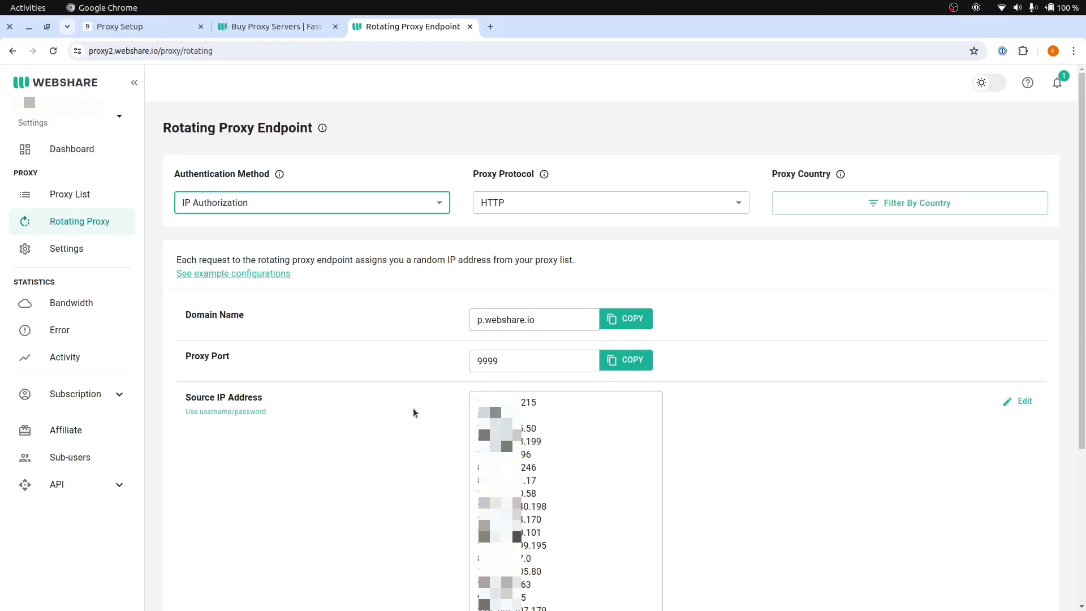
mouse_move(414, 408)
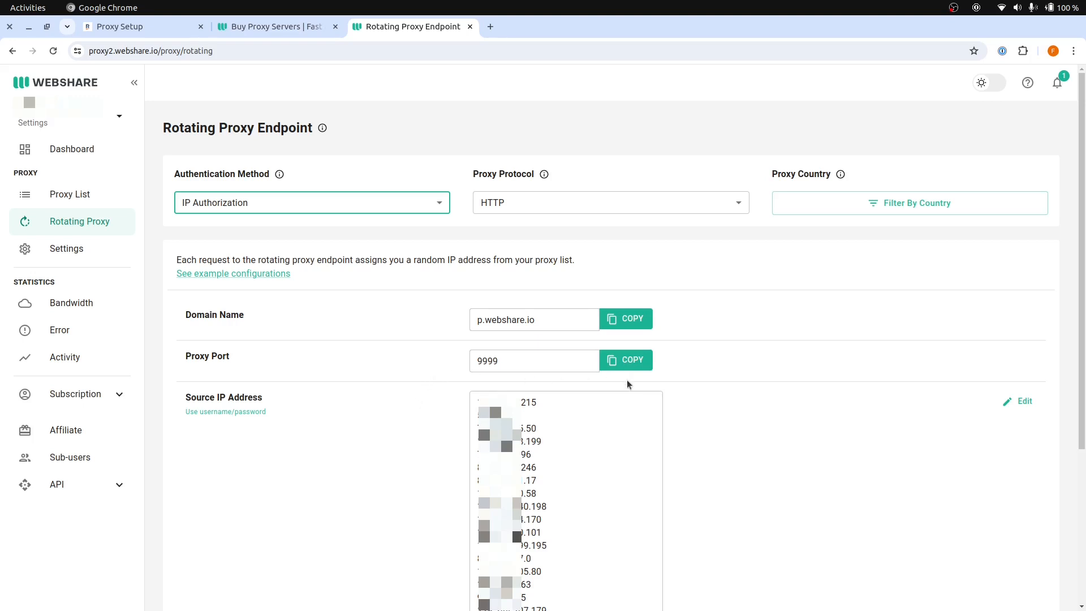
mouse_move(745, 375)
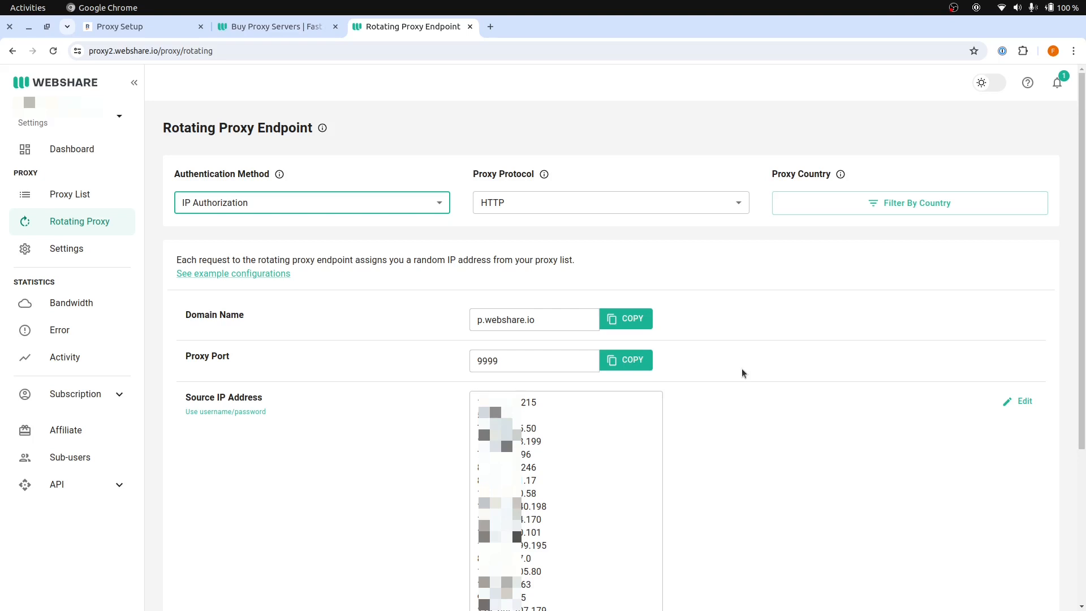
mouse_move(721, 376)
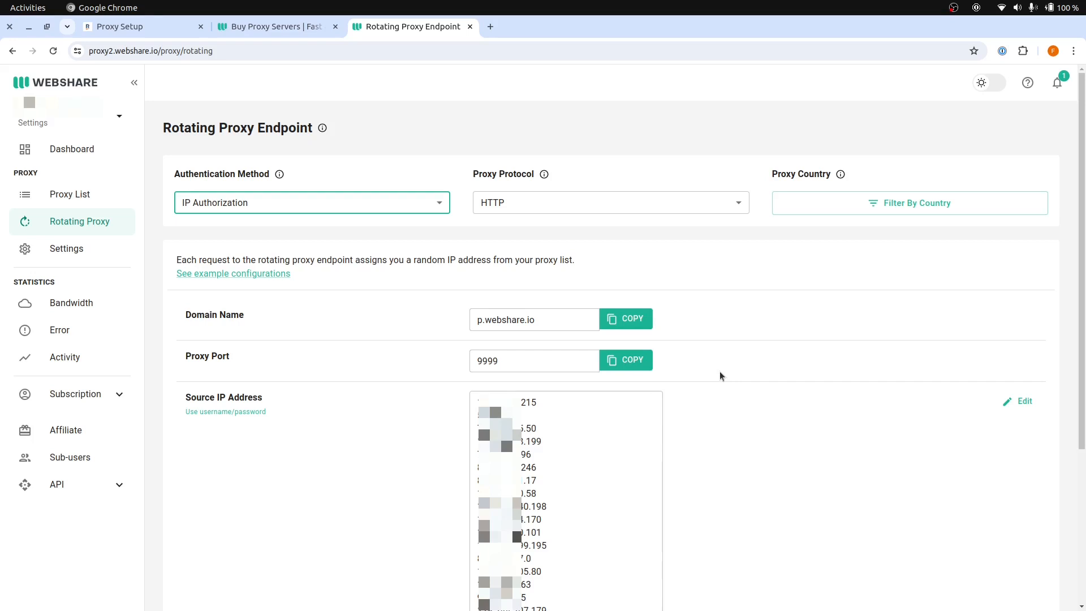
mouse_move(1024, 405)
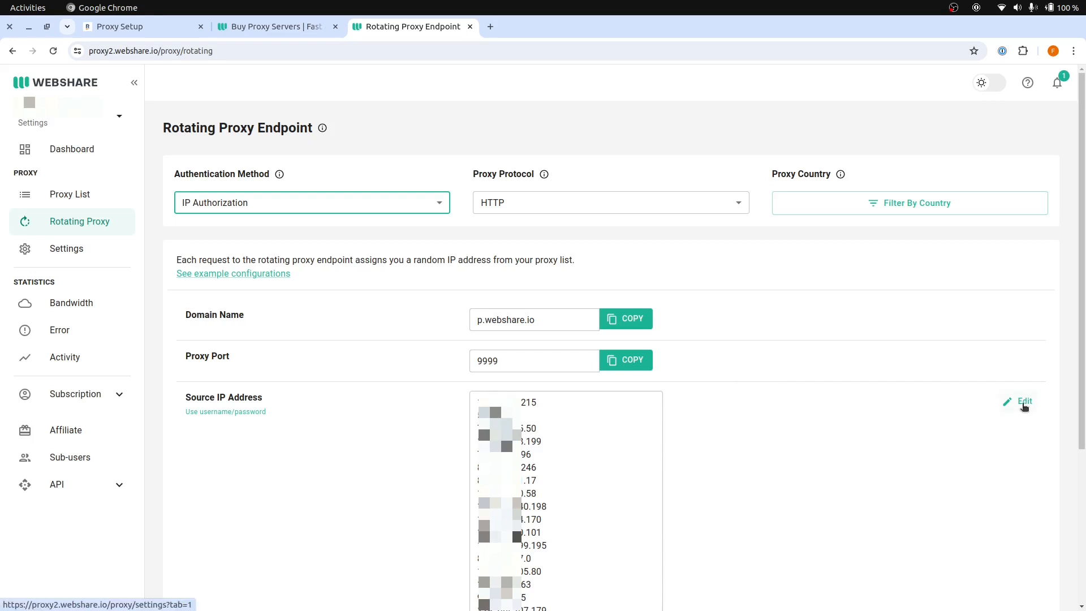
click(1023, 401)
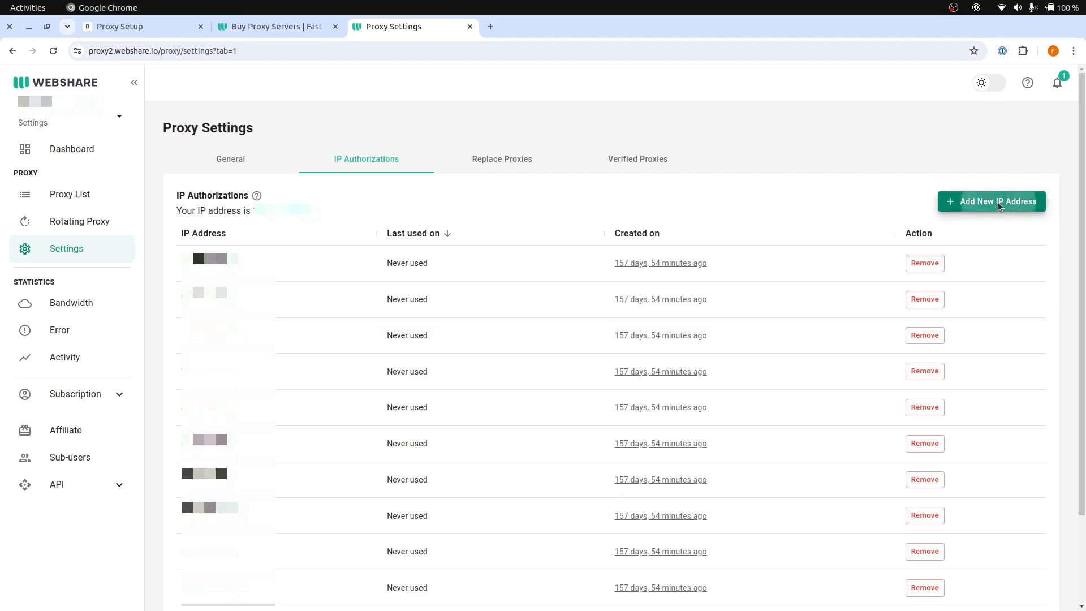
click(991, 201)
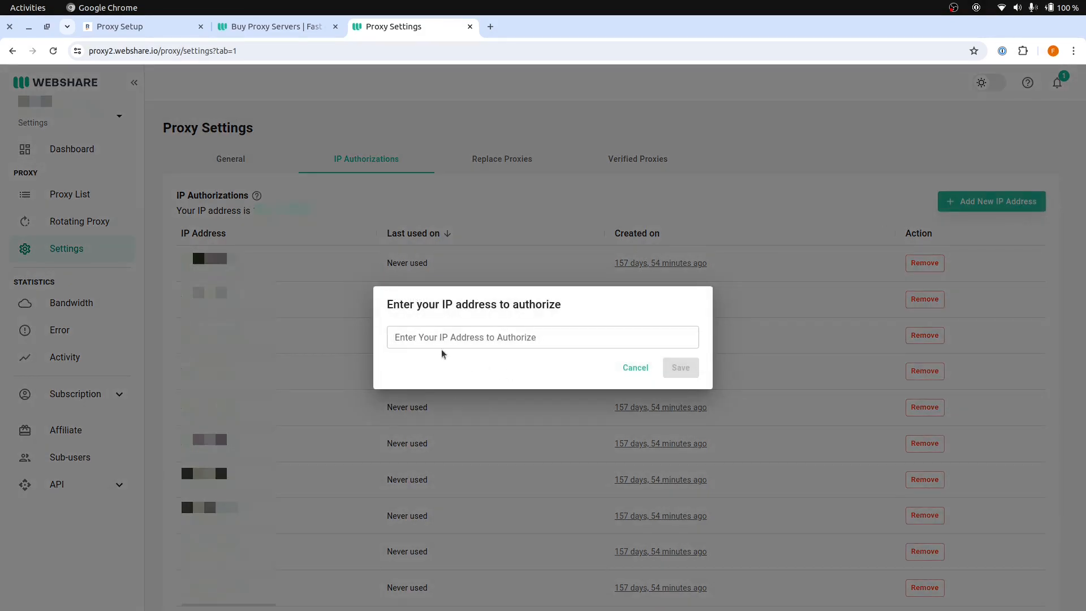
click(542, 337)
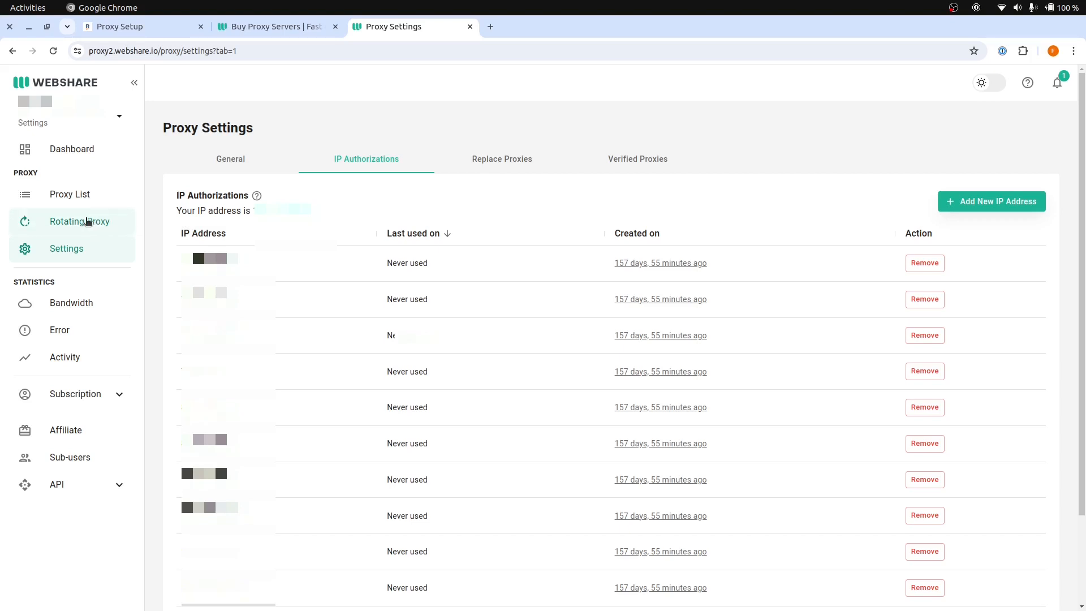
click(79, 220)
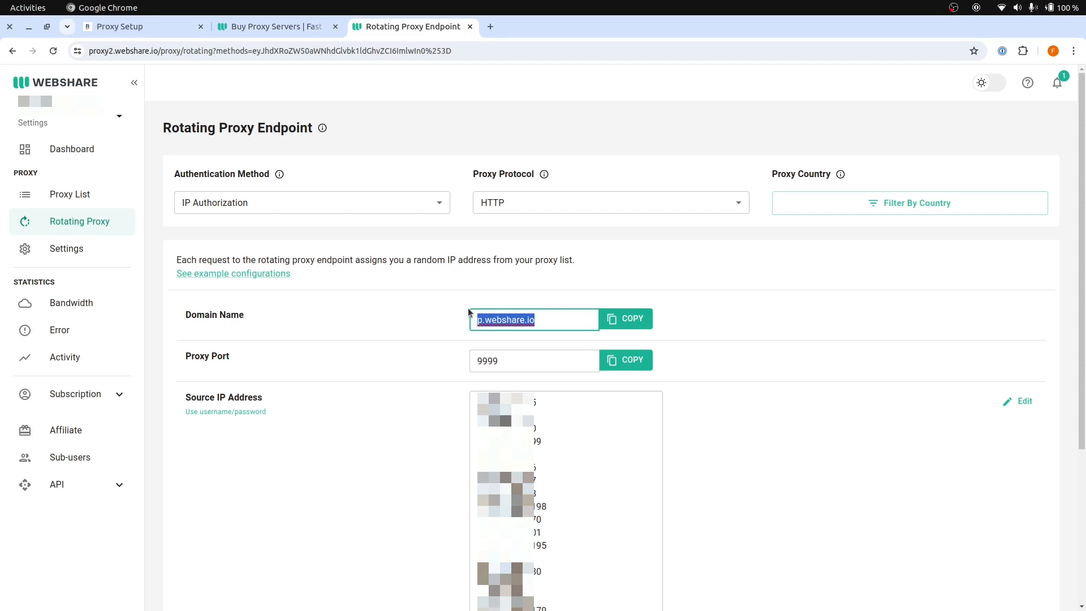
Step: Set Open Browser to Manual Proxy with address p.webshare.io:9999, checking the port on Webshare
click(143, 26)
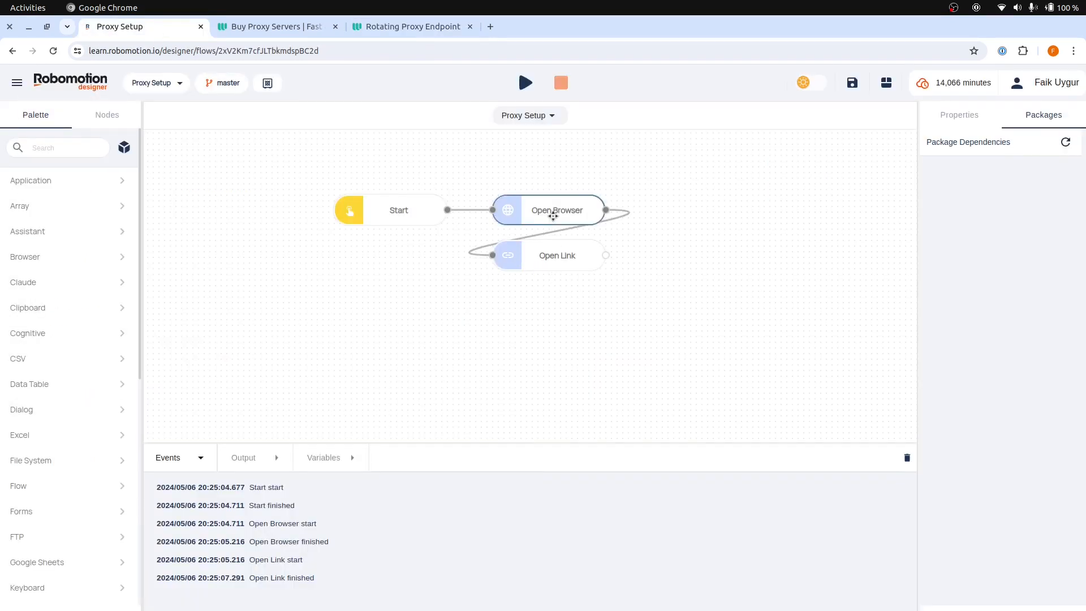
click(557, 210)
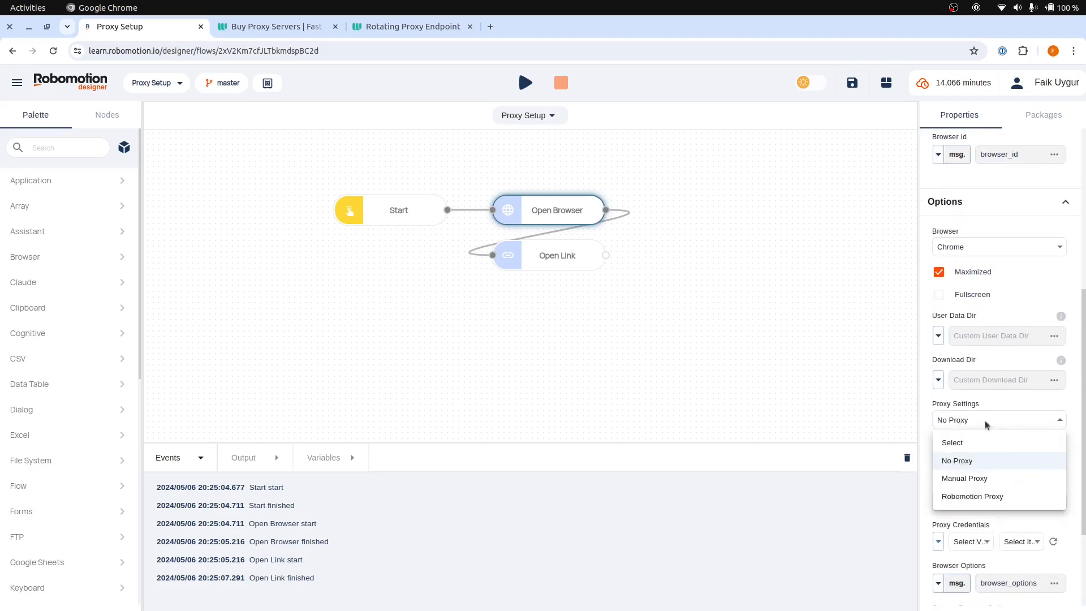
click(963, 477)
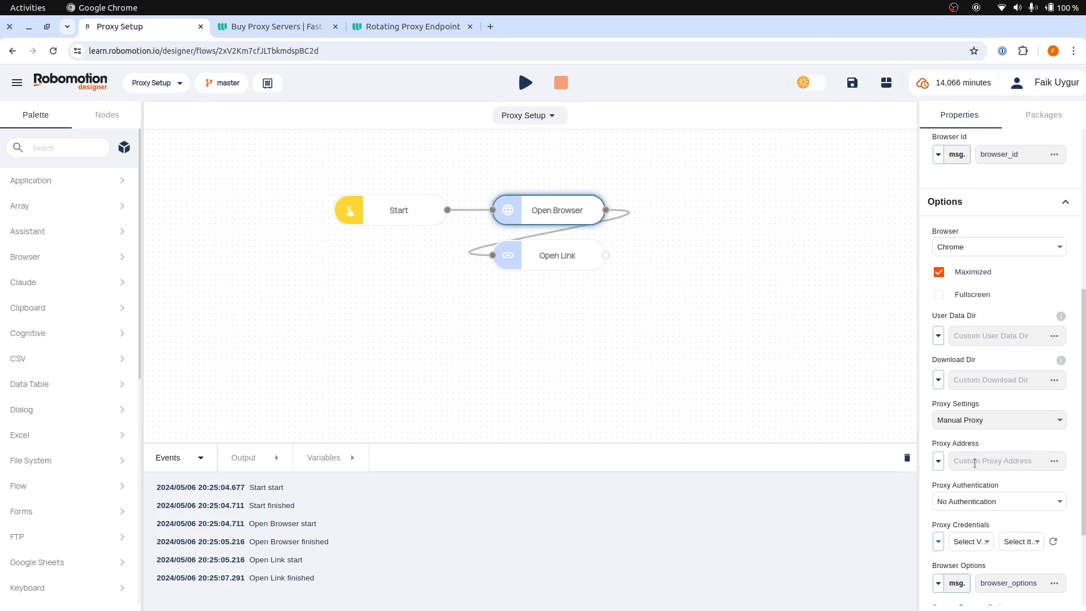
text(p.webshare.io)
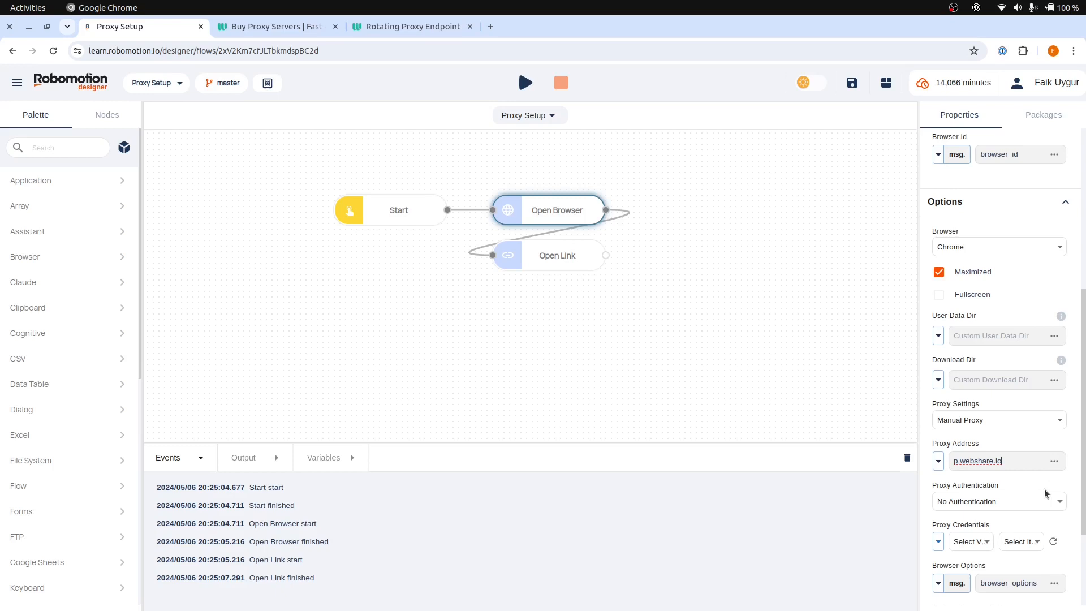
click(998, 460)
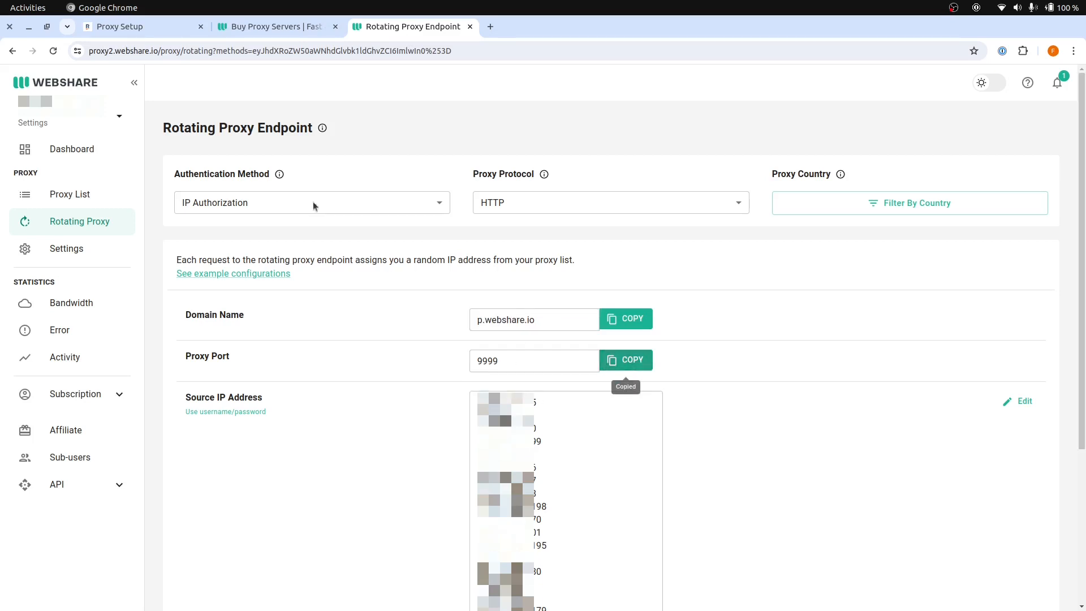
click(138, 26)
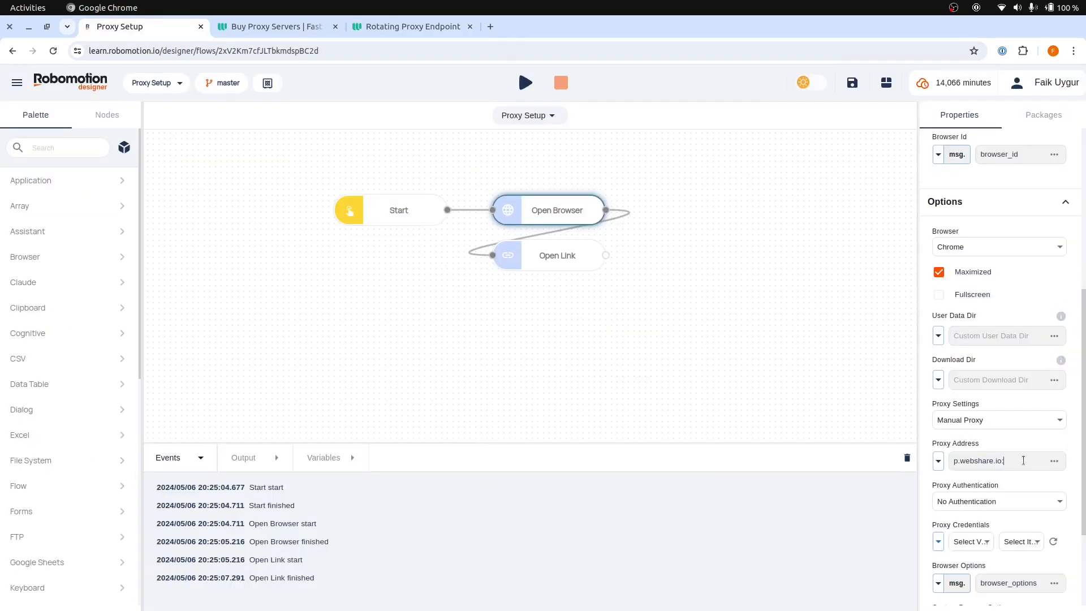
text(:9999)
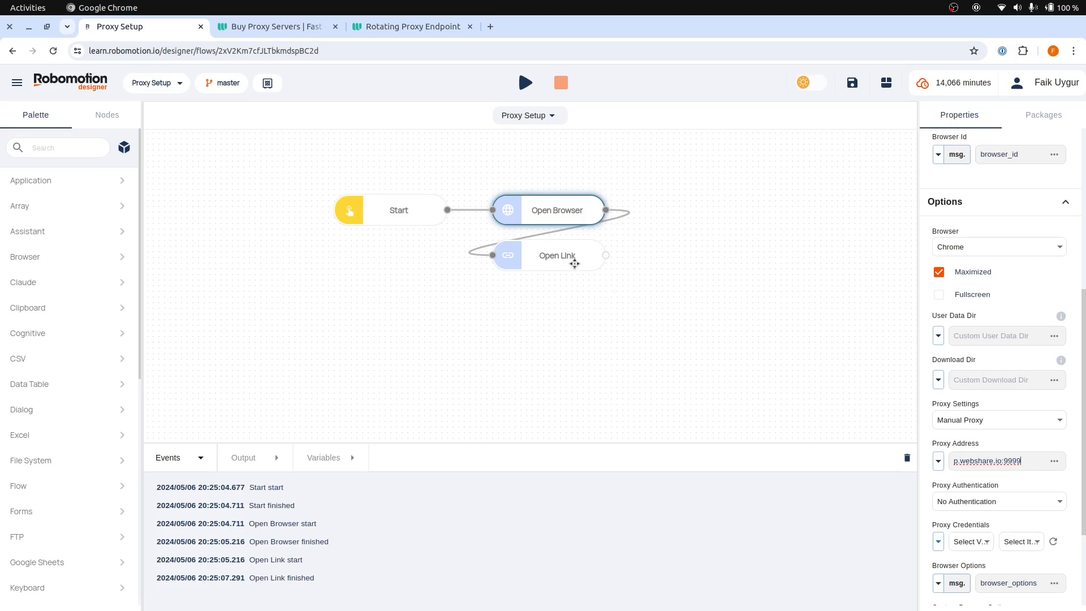
click(556, 254)
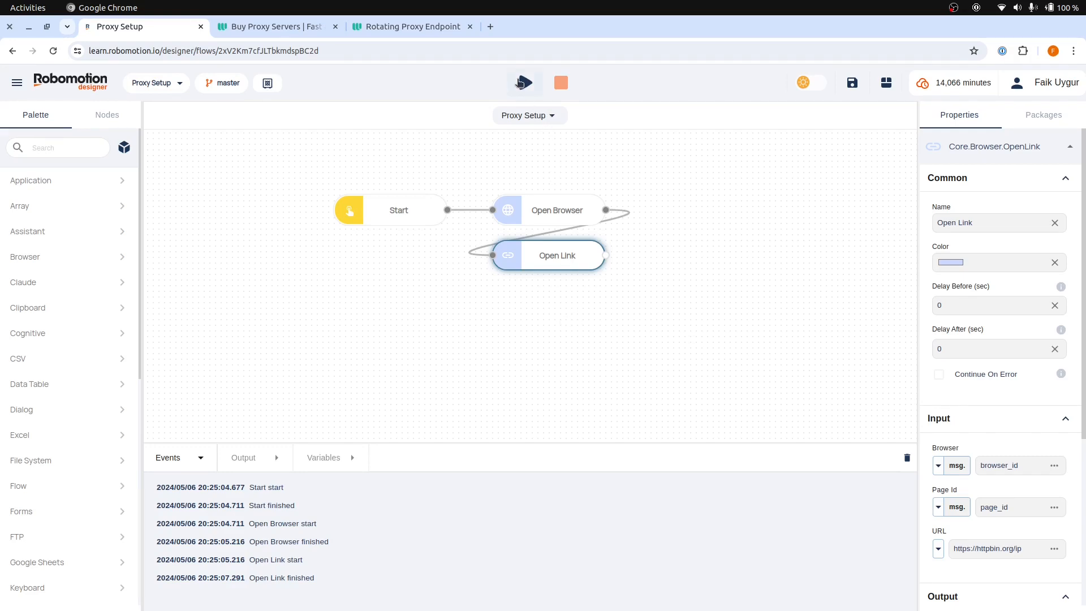
Step: Run the proxied flow on the robot and close the httpbin.org/ip window it opened
click(523, 83)
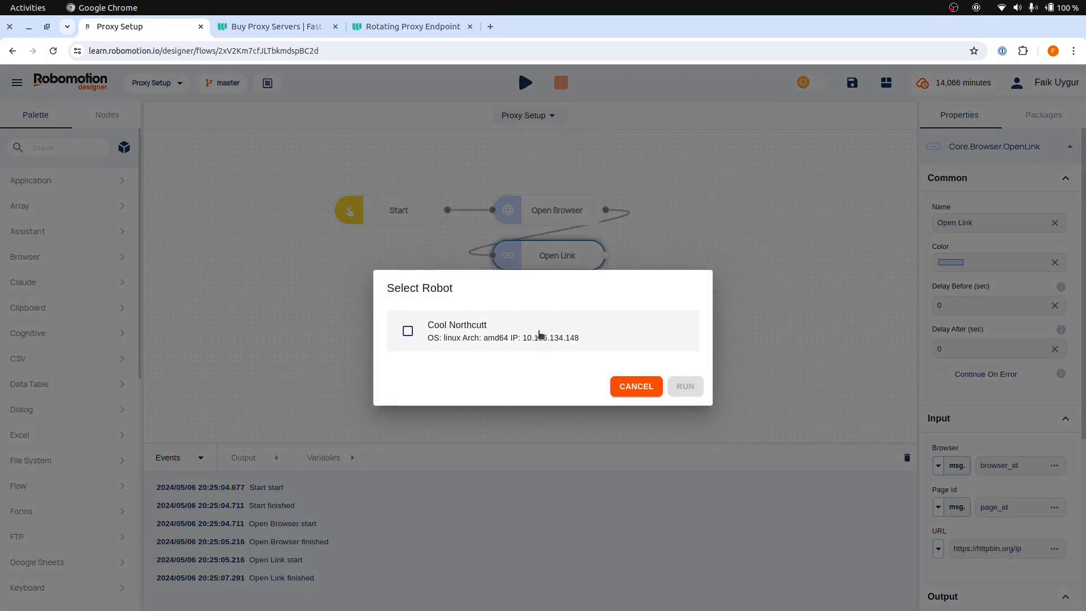
click(634, 386)
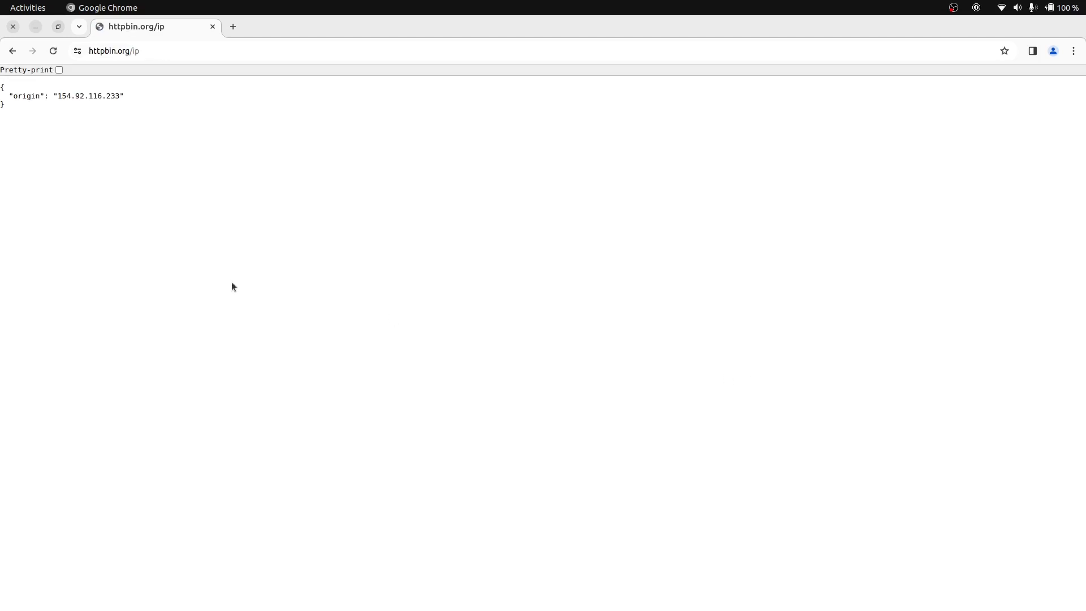
double_click(89, 95)
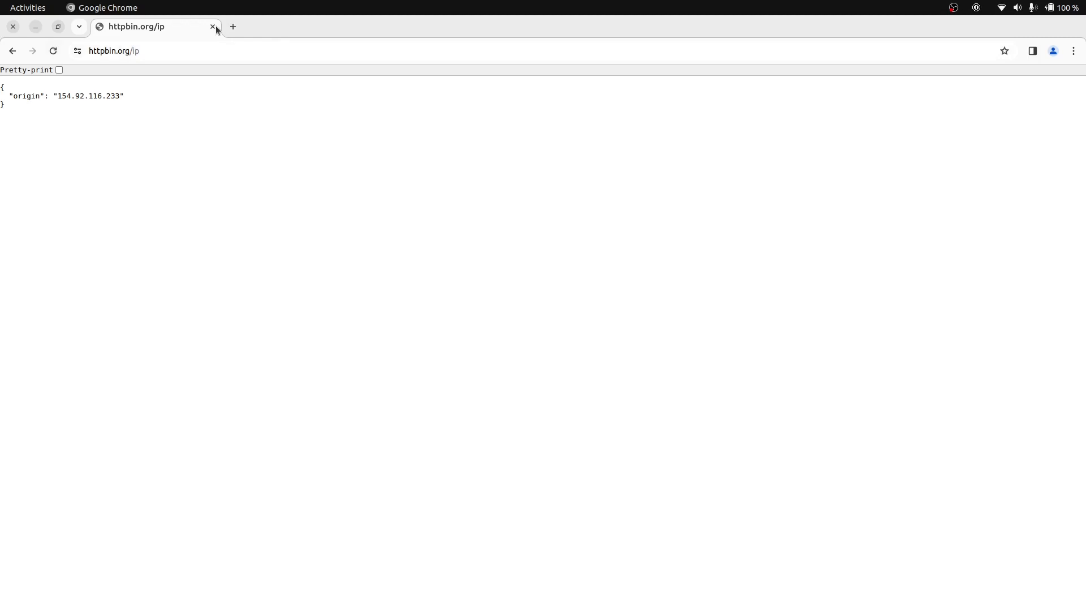
click(143, 26)
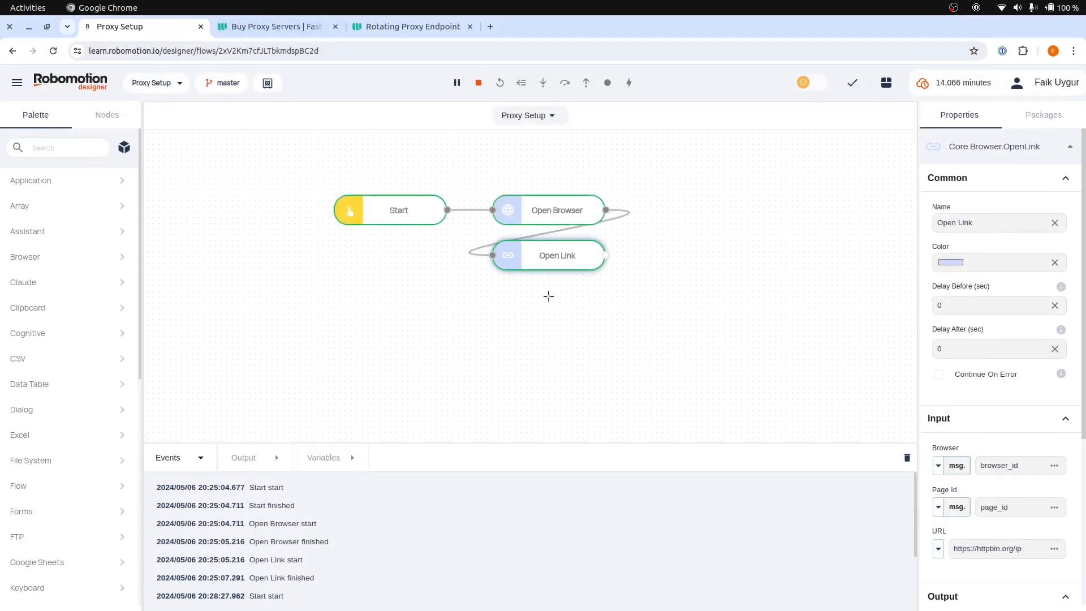
Step: Stop the run, then launch the flow again locally on the chosen robot
click(522, 83)
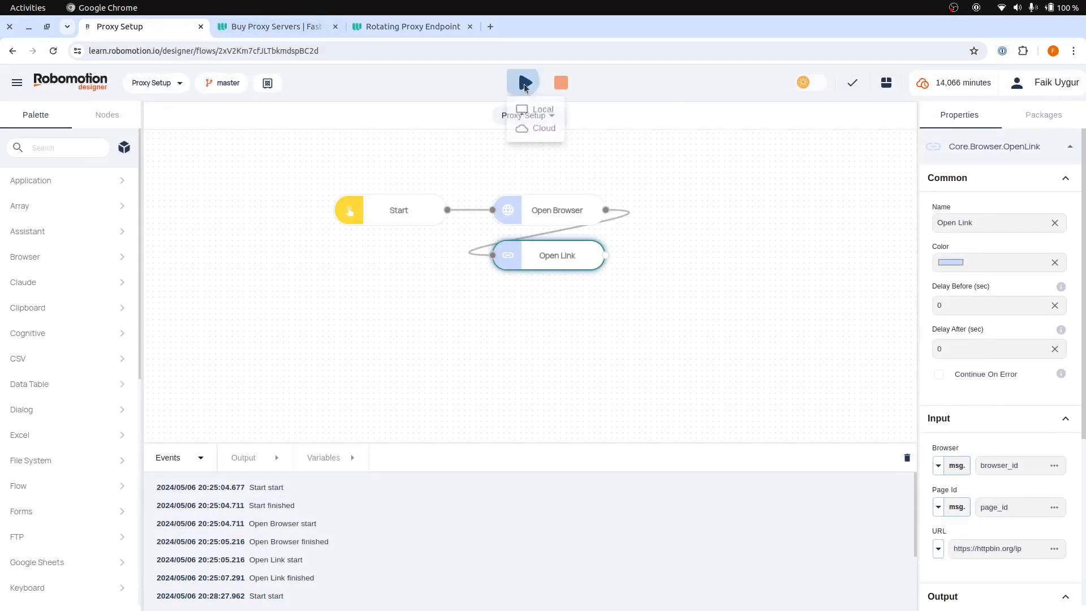
click(542, 108)
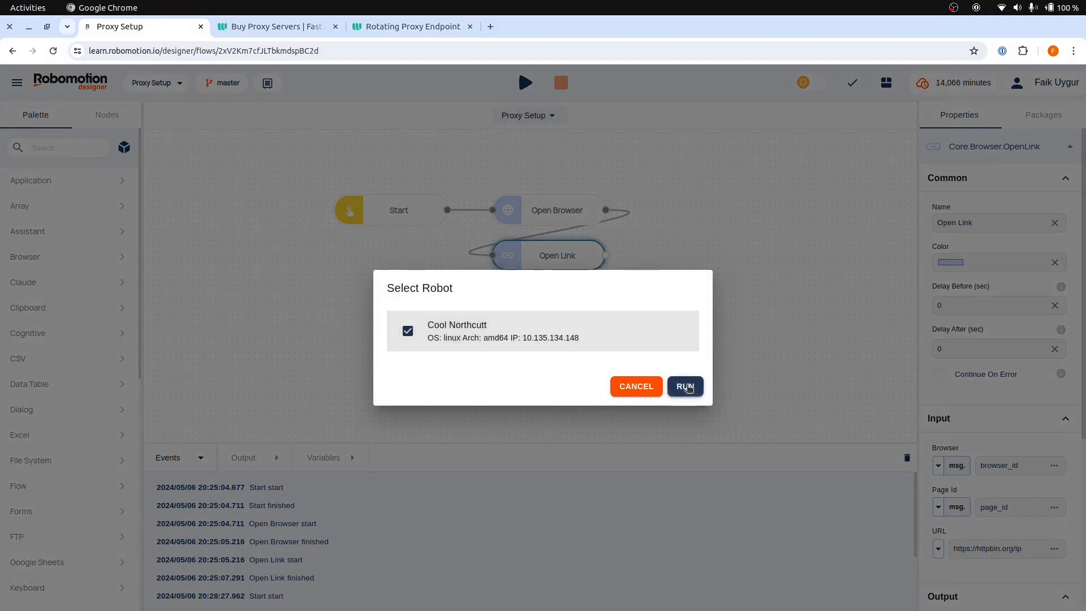
click(683, 386)
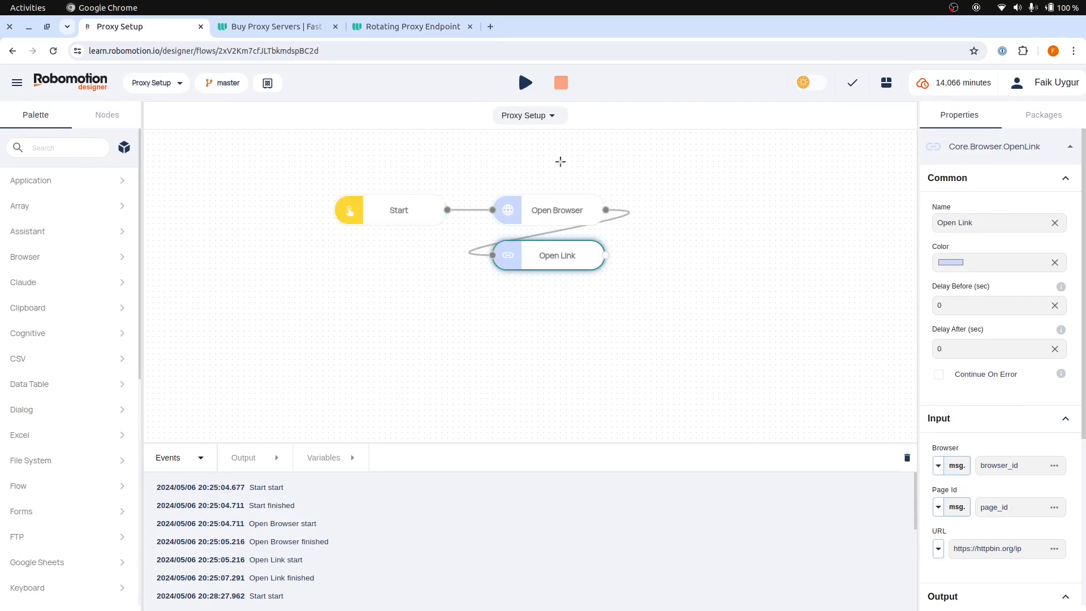
Step: Leave the flow nodes and return to Webshare's Rotating Proxy Endpoint page
click(1043, 115)
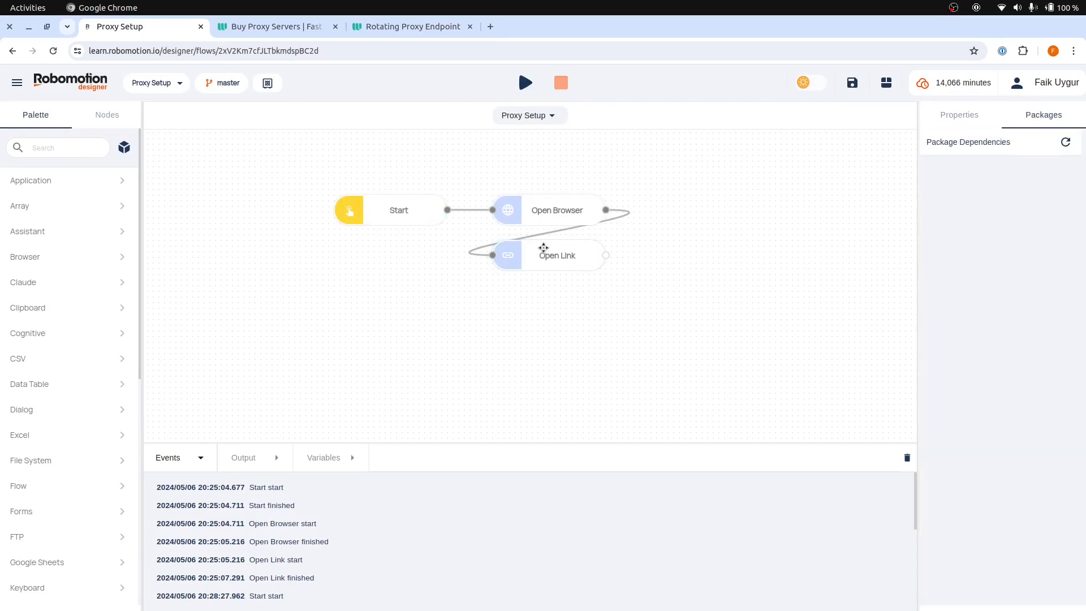
click(557, 255)
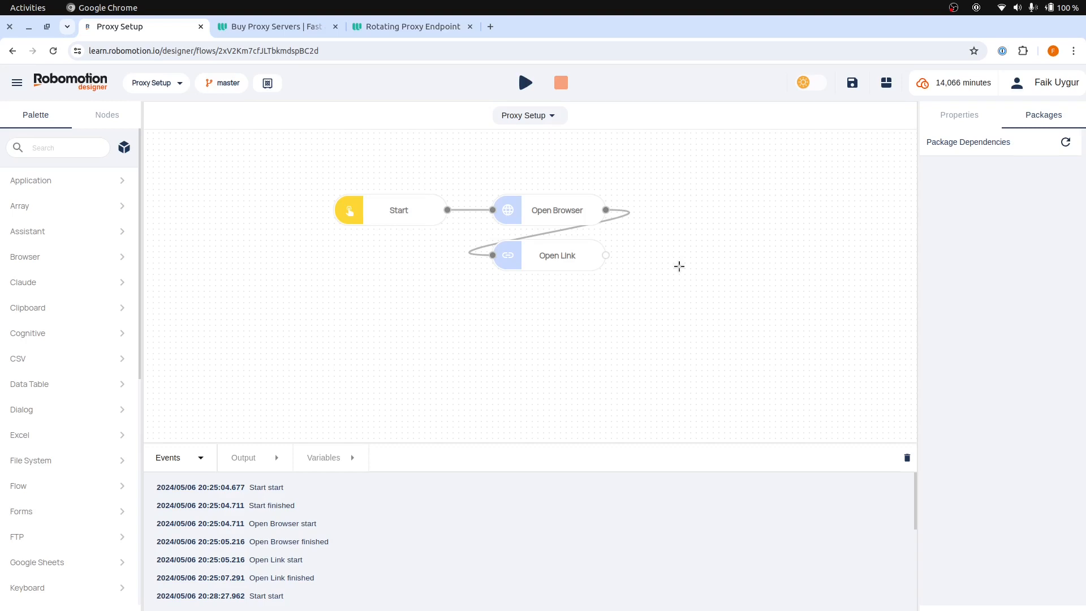
click(411, 26)
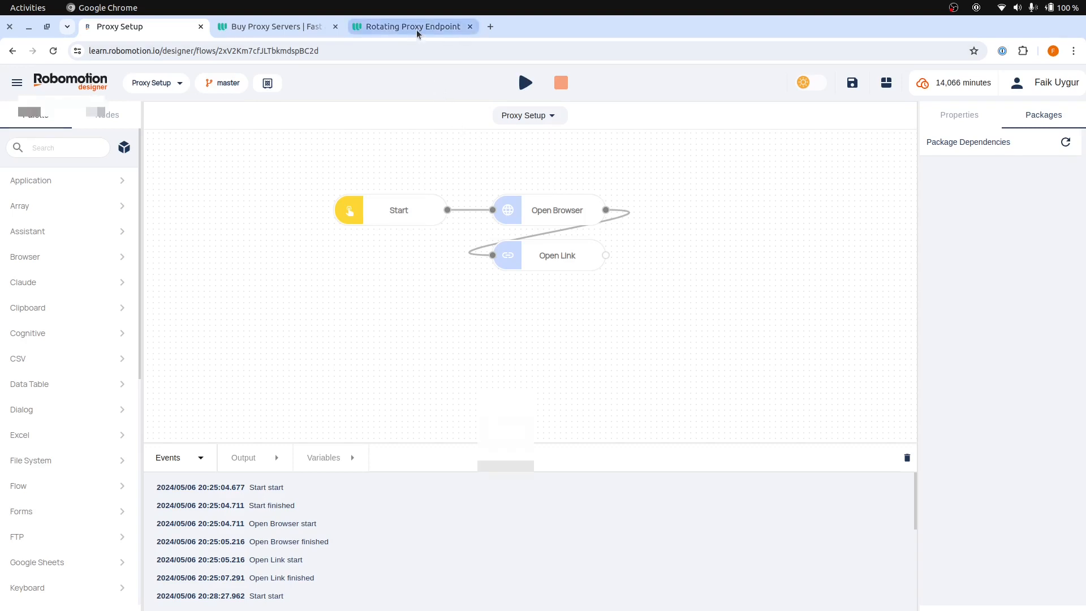
click(411, 26)
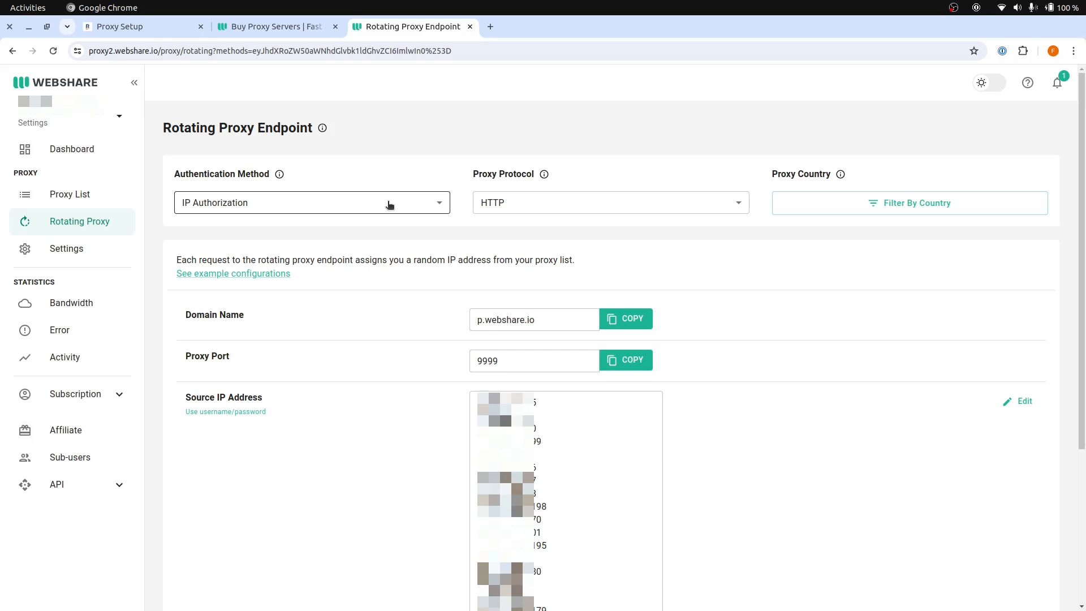
Step: Switch the endpoint's authentication method to Username/Password
click(311, 203)
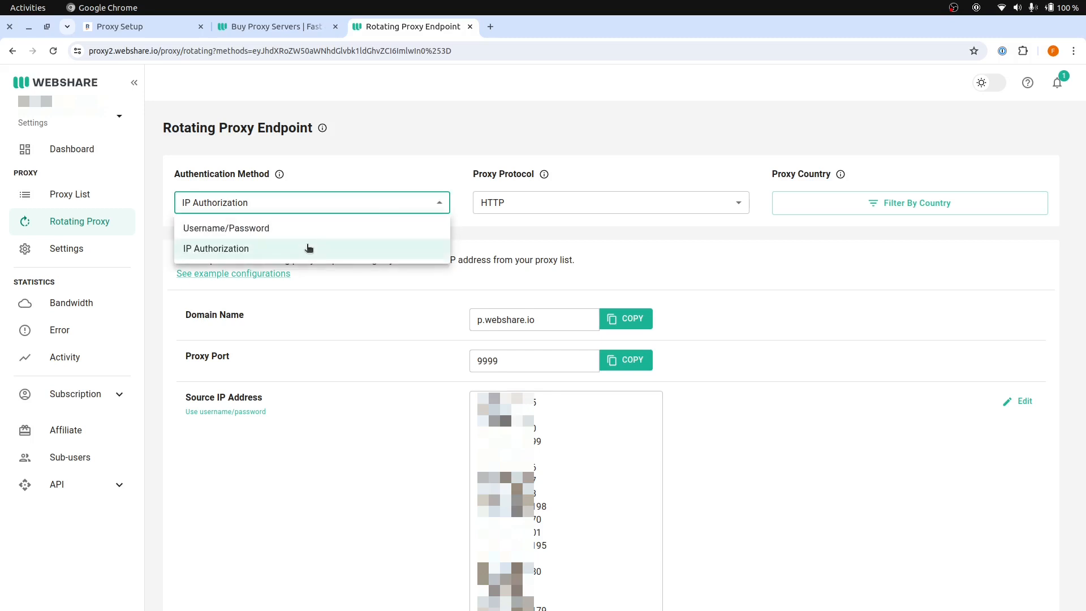
mouse_move(322, 232)
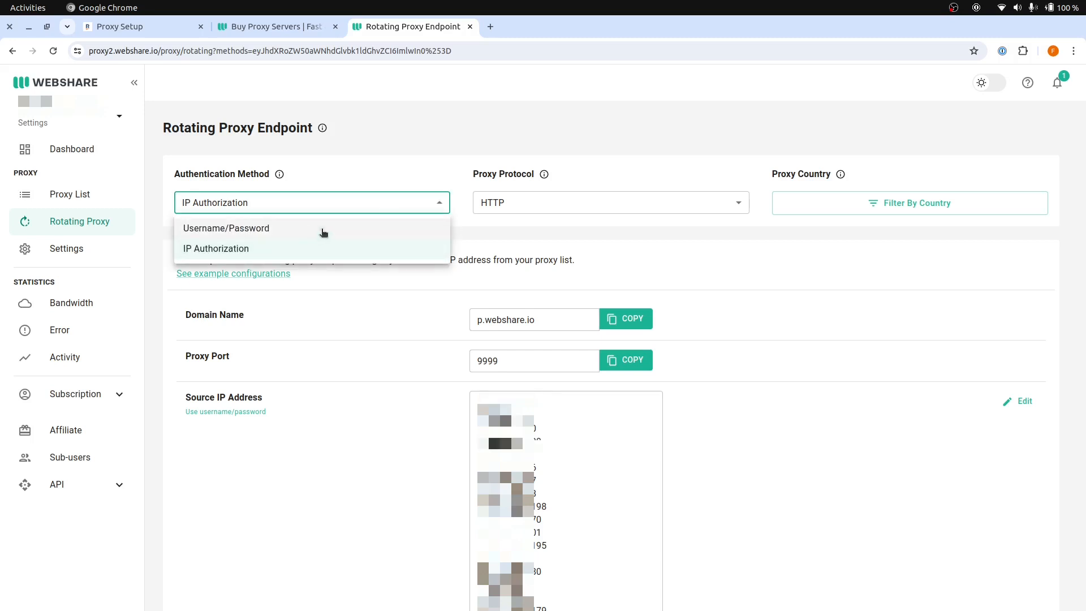
click(226, 227)
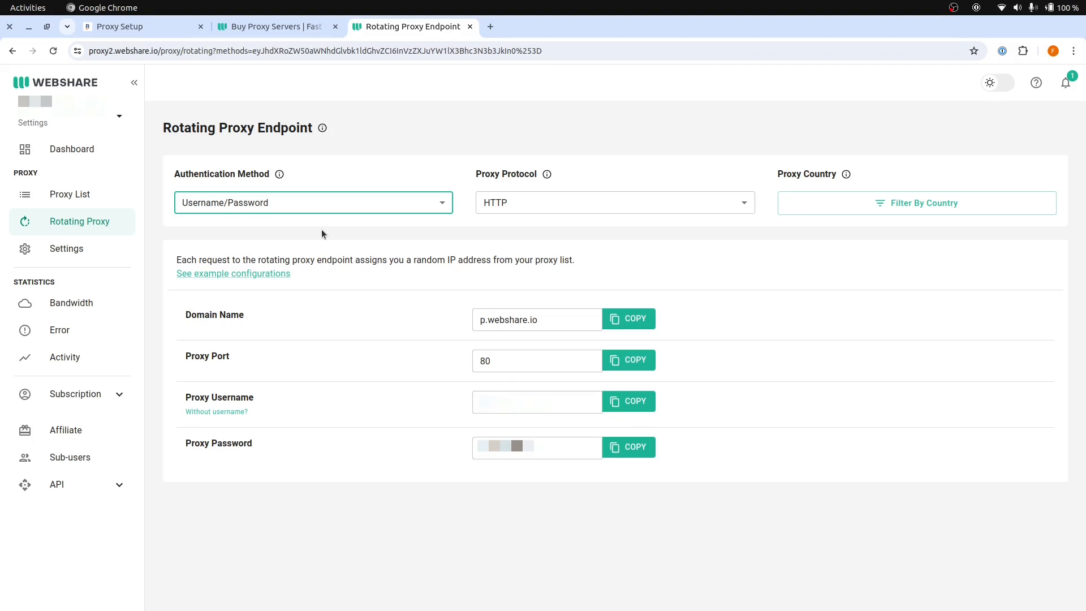
Step: Create a Login item named Webshare Proxy in the Project X vault
click(125, 26)
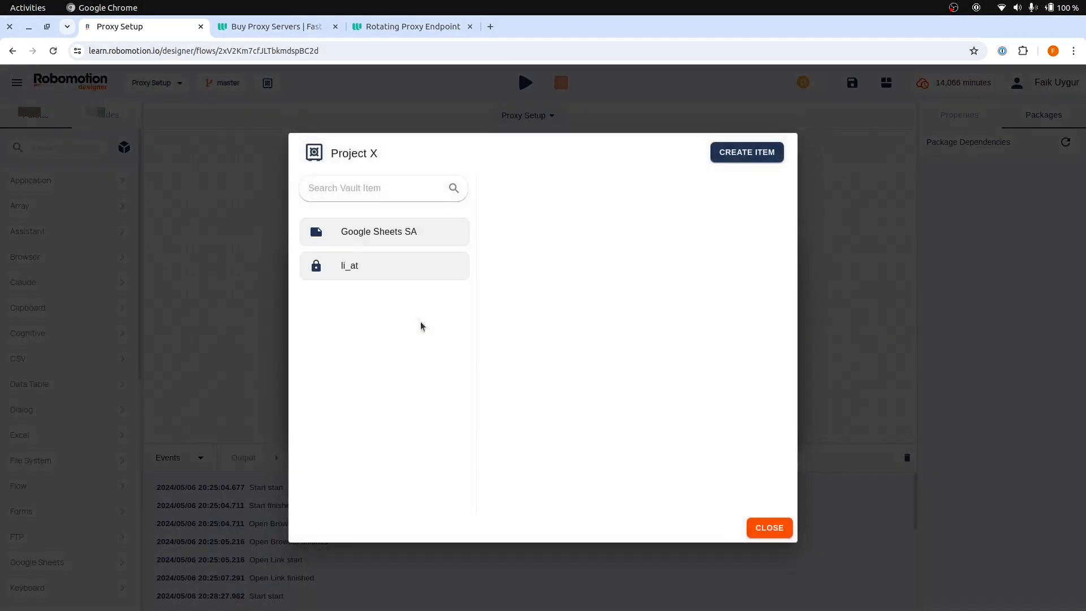
click(745, 152)
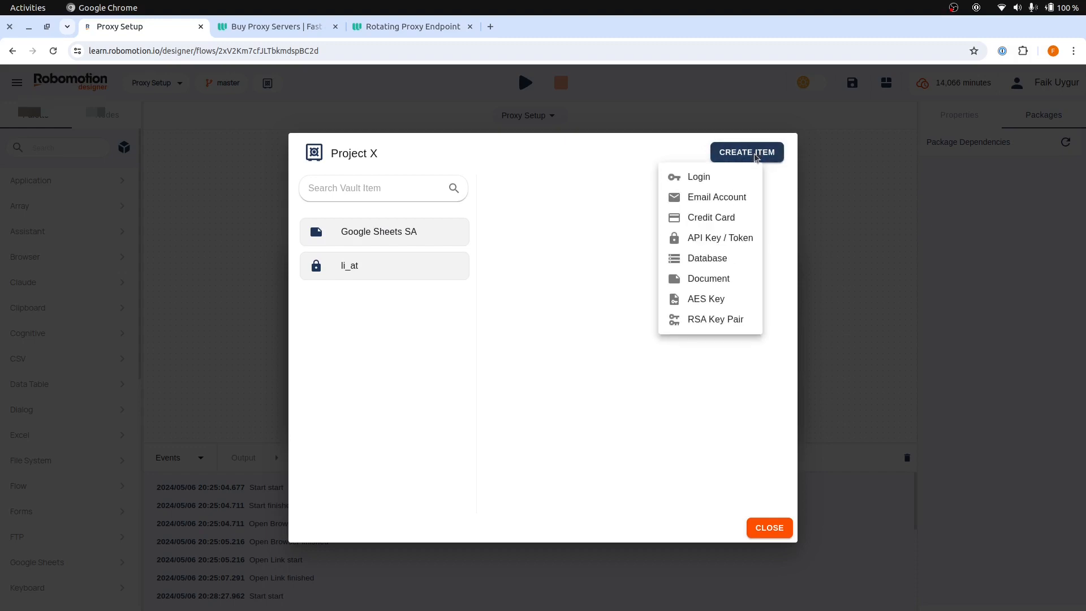
mouse_move(699, 177)
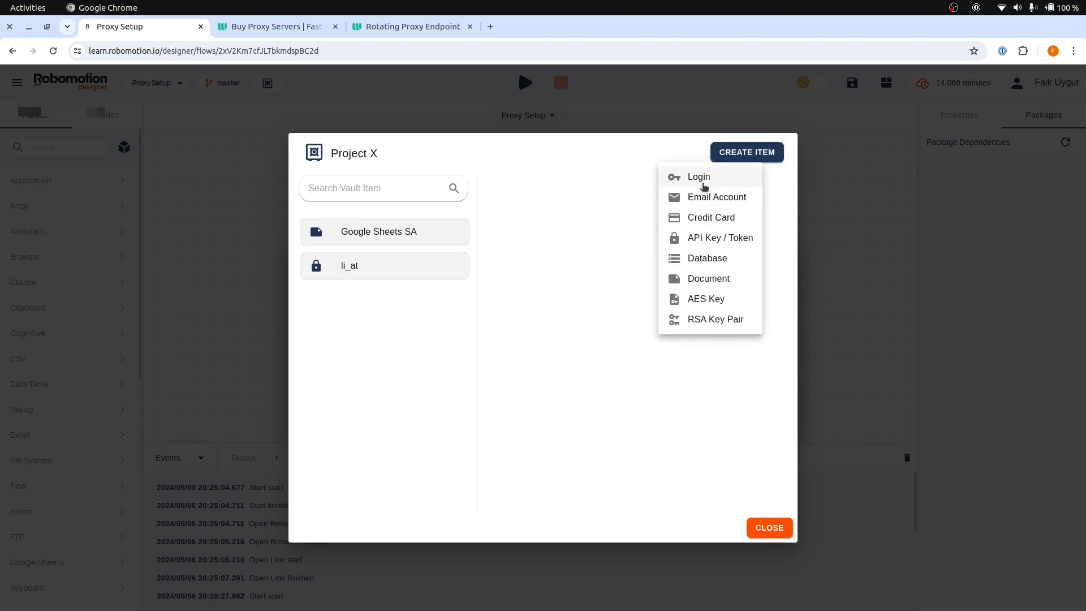
click(697, 177)
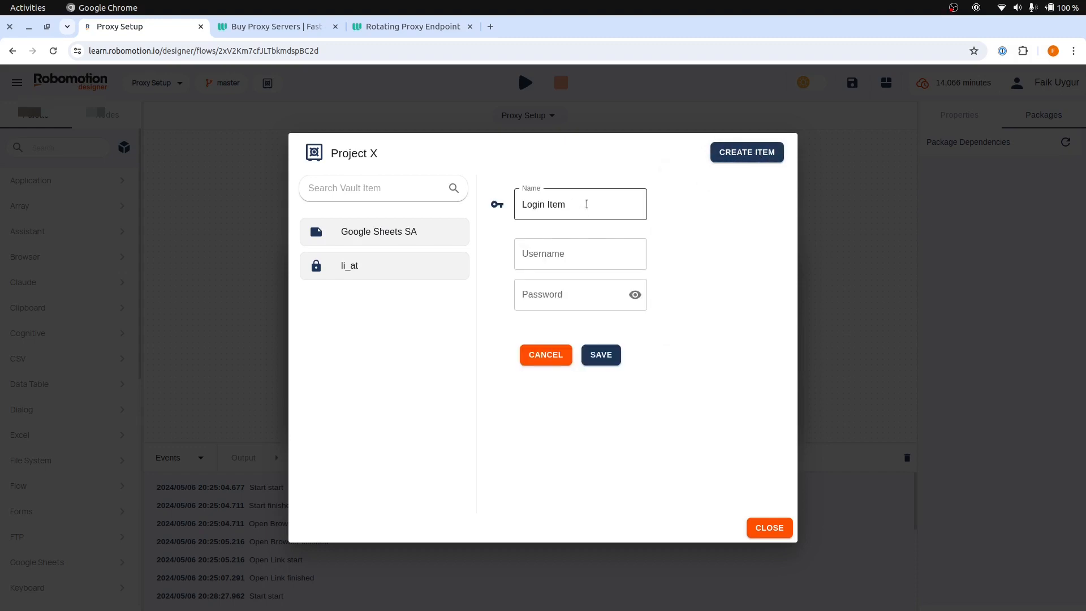
text(Webshare Proxy)
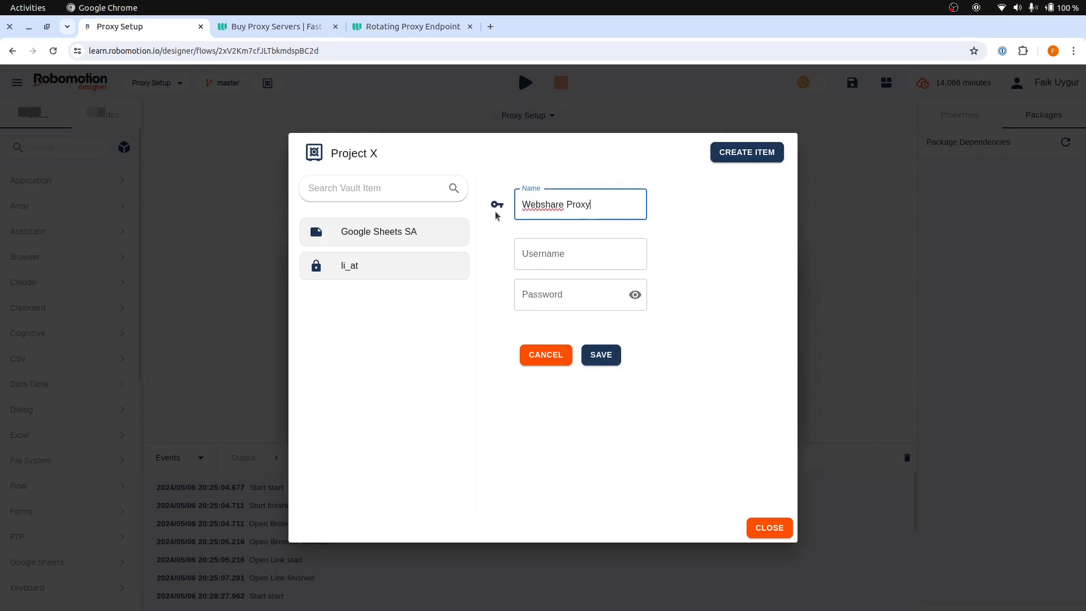
Step: Fill the item with the proxy username and password copied from Webshare and save it
click(411, 26)
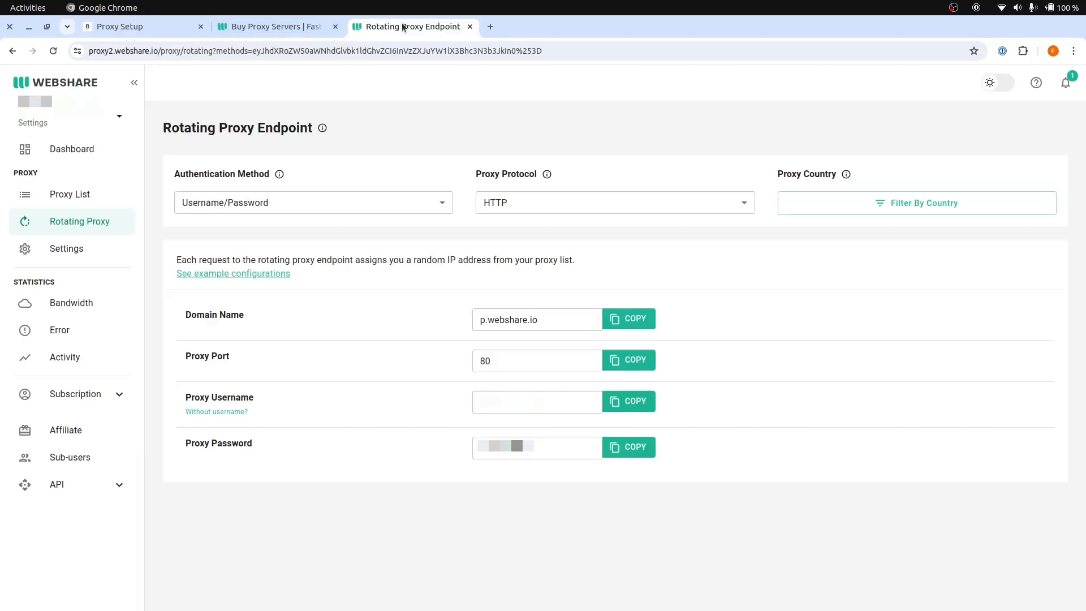
click(627, 400)
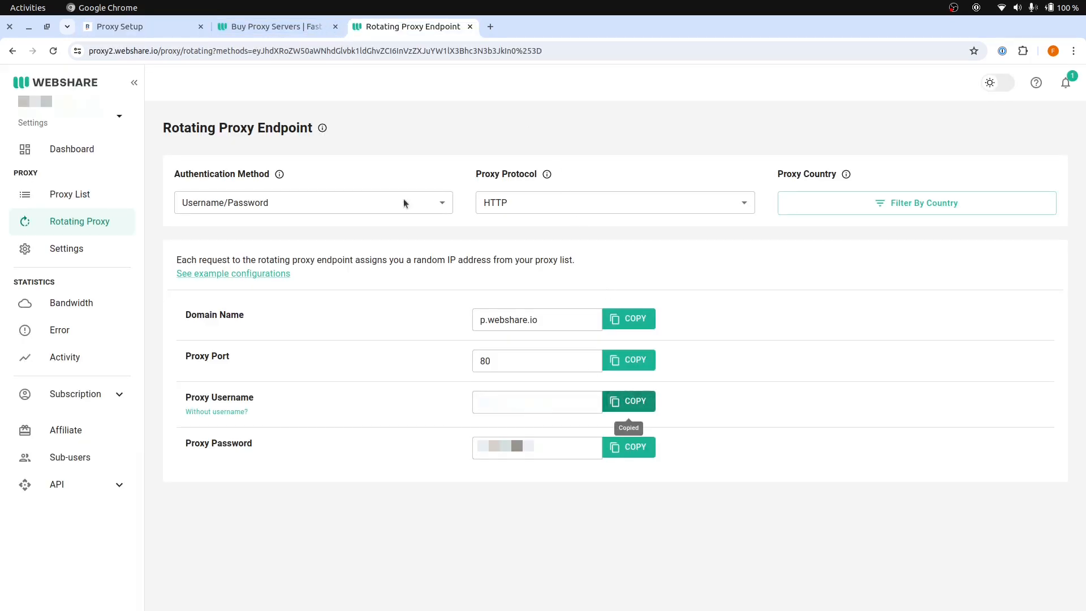
click(138, 26)
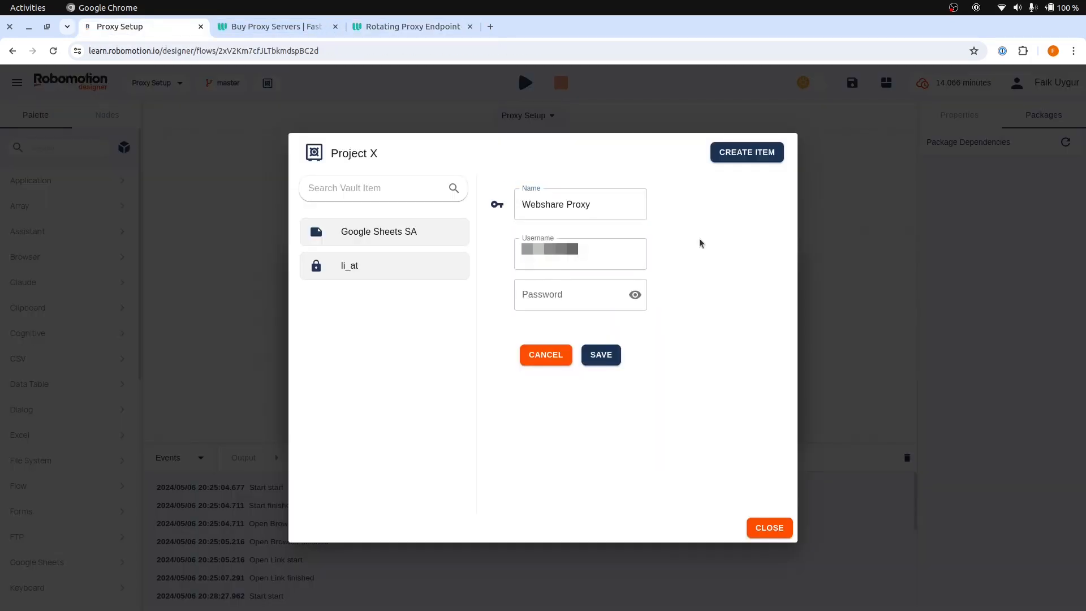
click(411, 26)
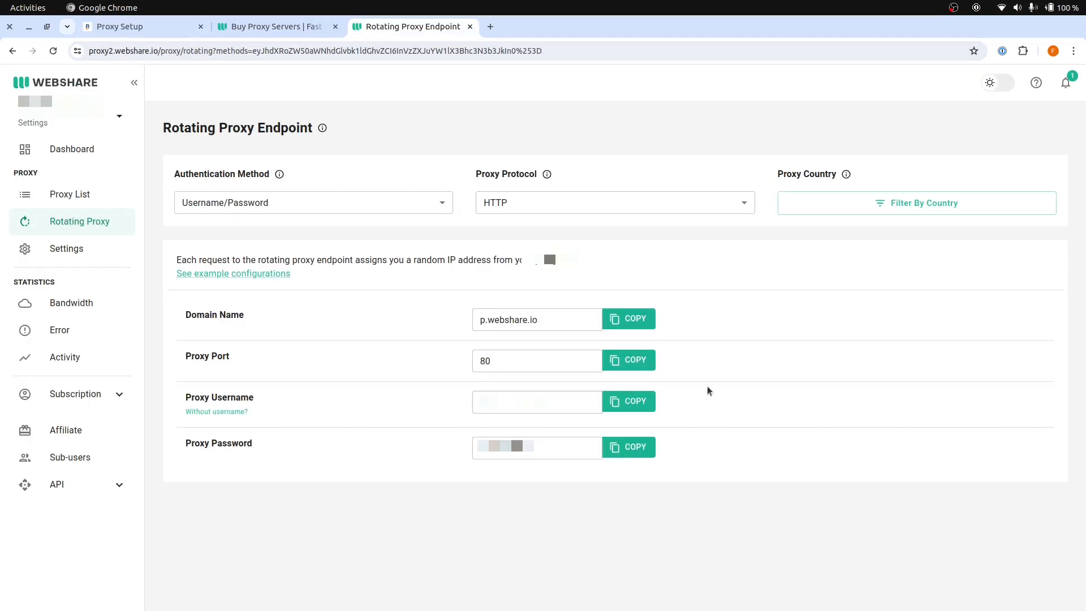
click(626, 447)
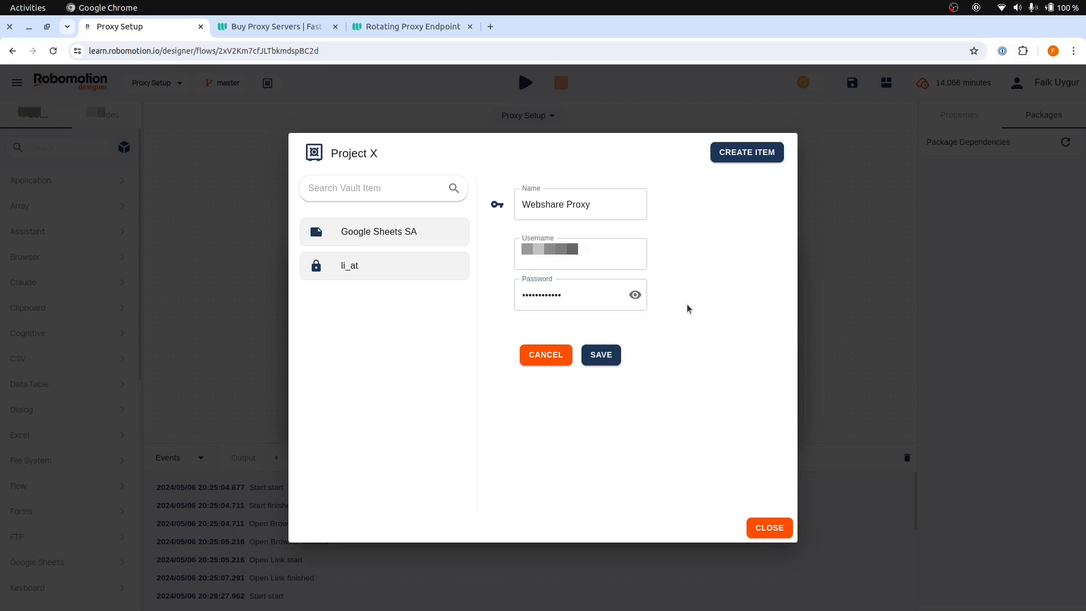
click(599, 354)
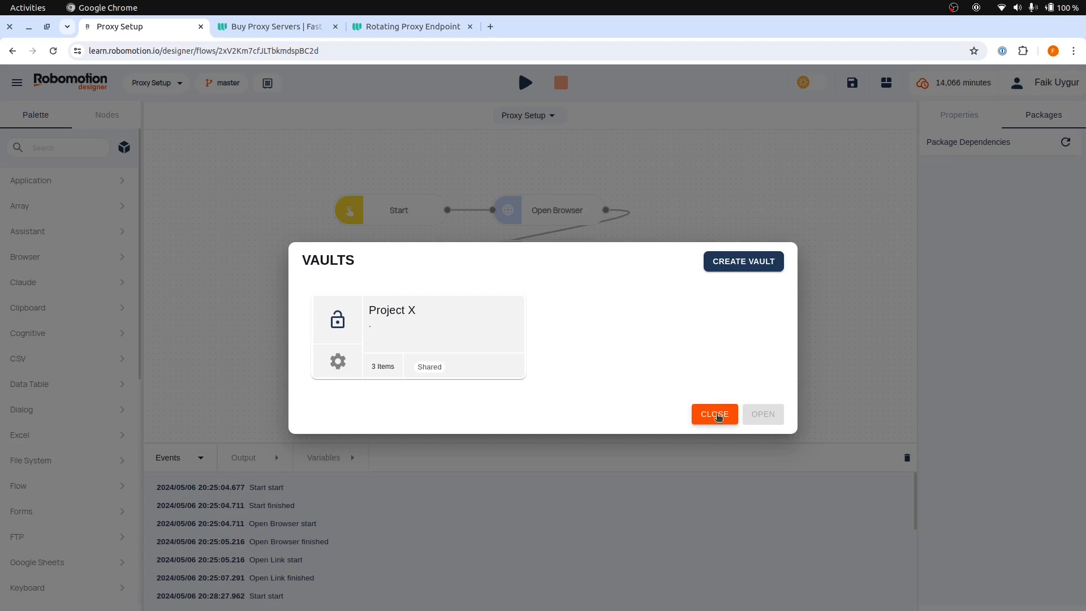
Step: Set Open Browser's proxy to Basic Authentication using the Project X vault's Webshare Proxy item
click(714, 414)
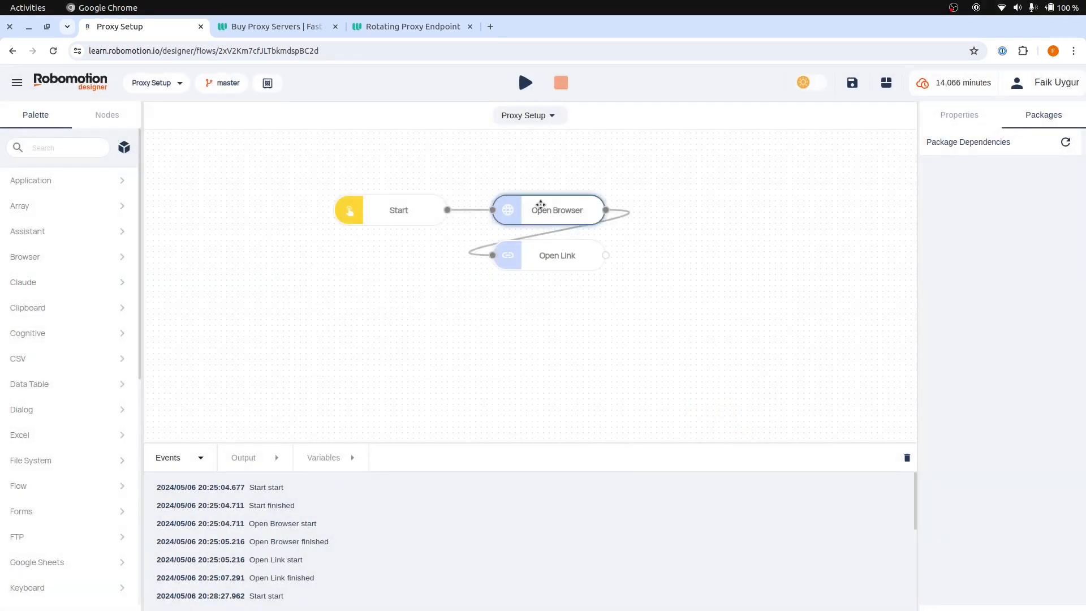
click(557, 210)
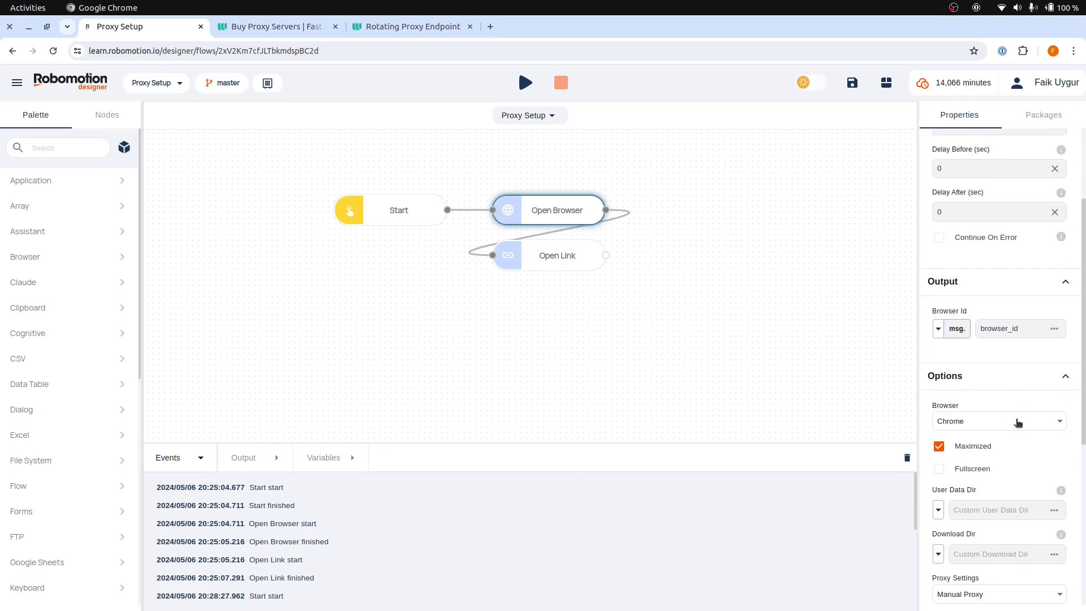
scroll(down, 3)
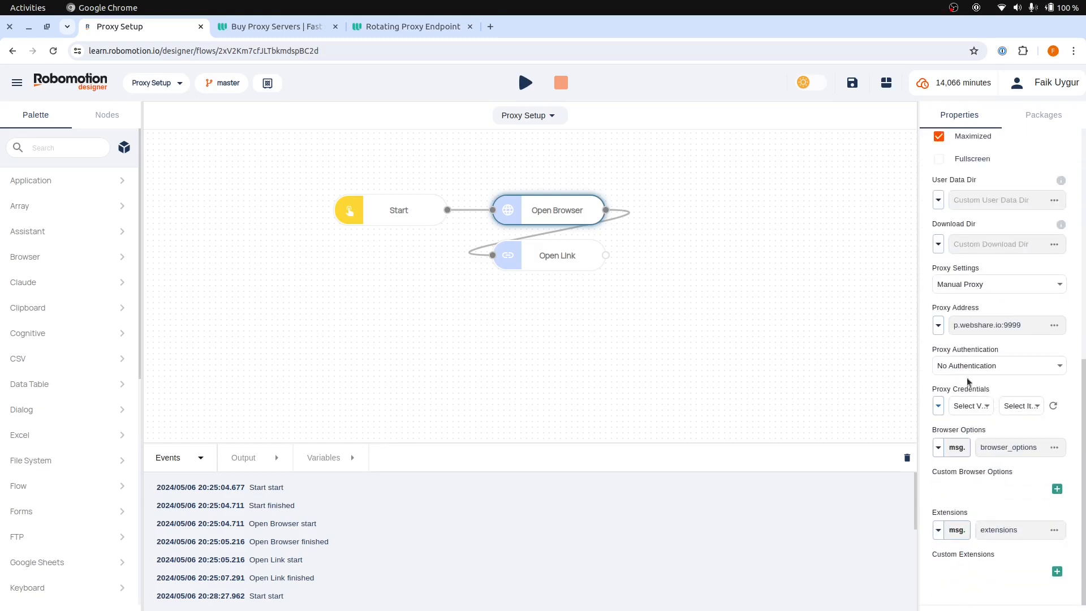
click(997, 366)
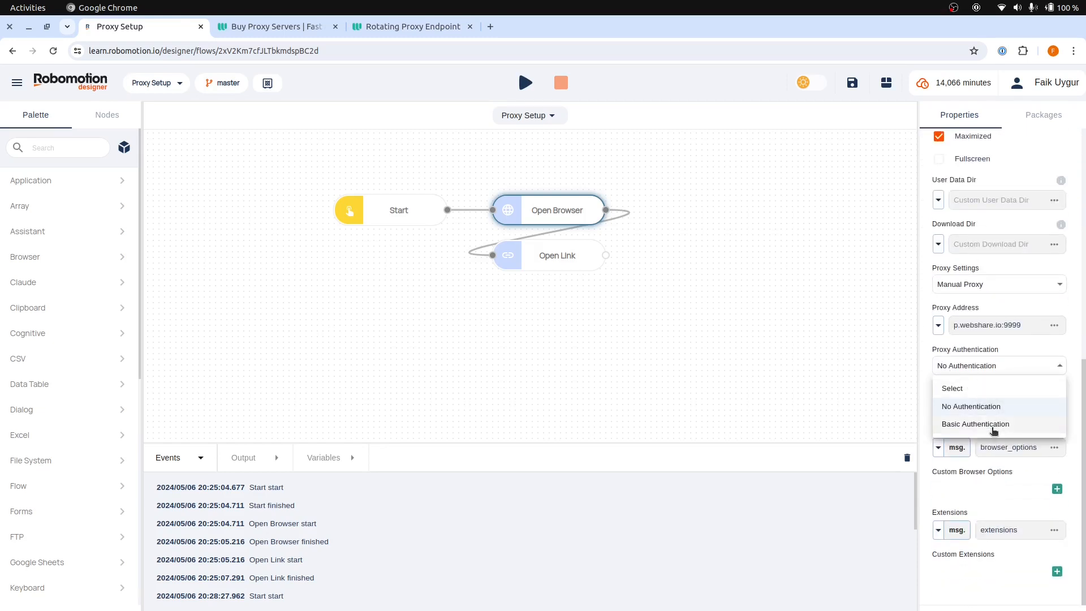
click(975, 423)
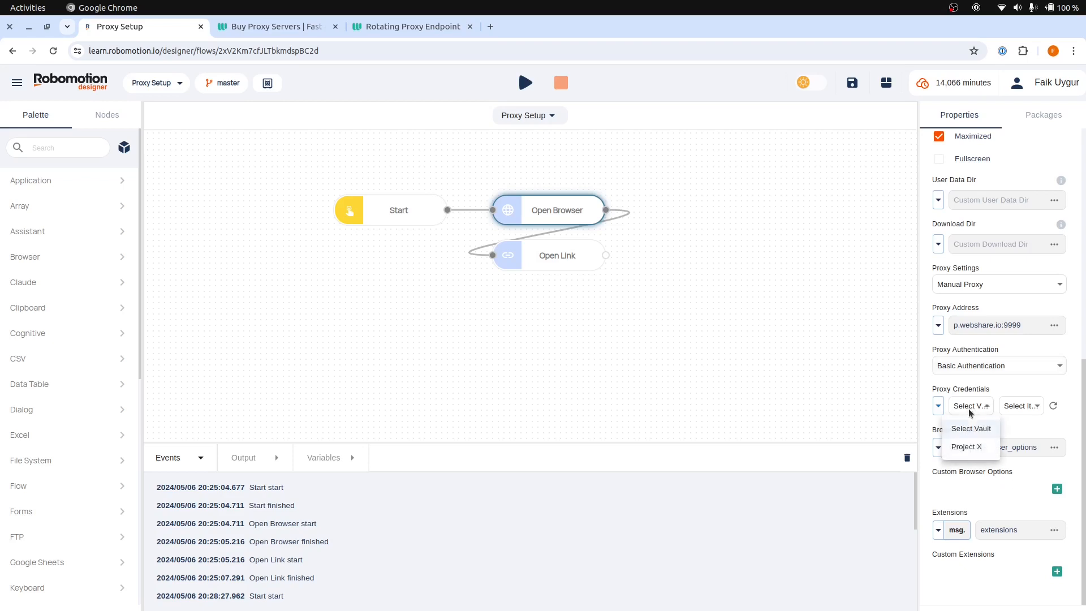
click(966, 445)
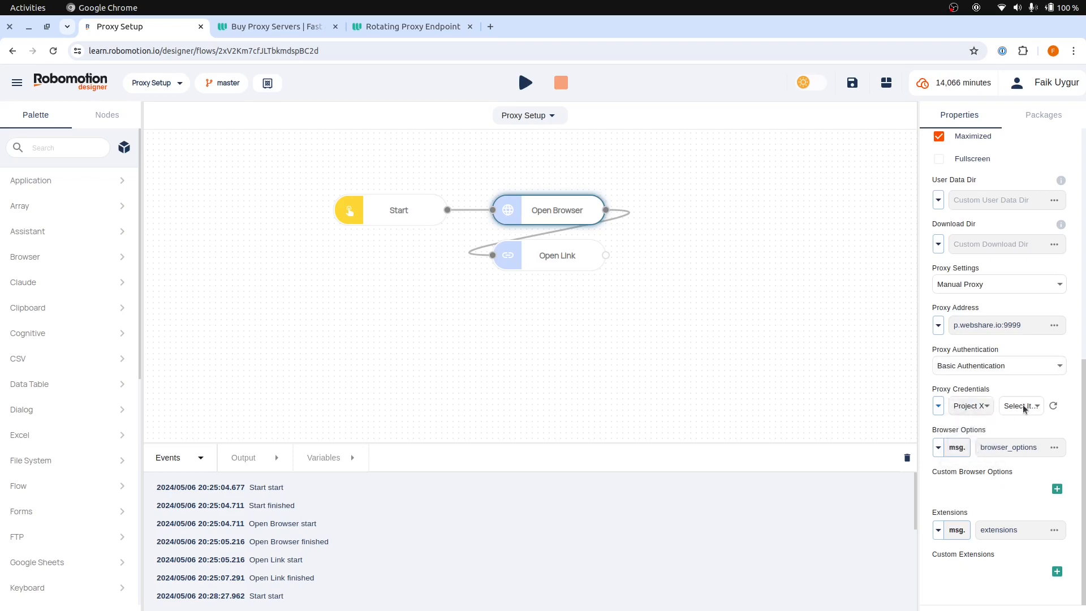
click(1020, 405)
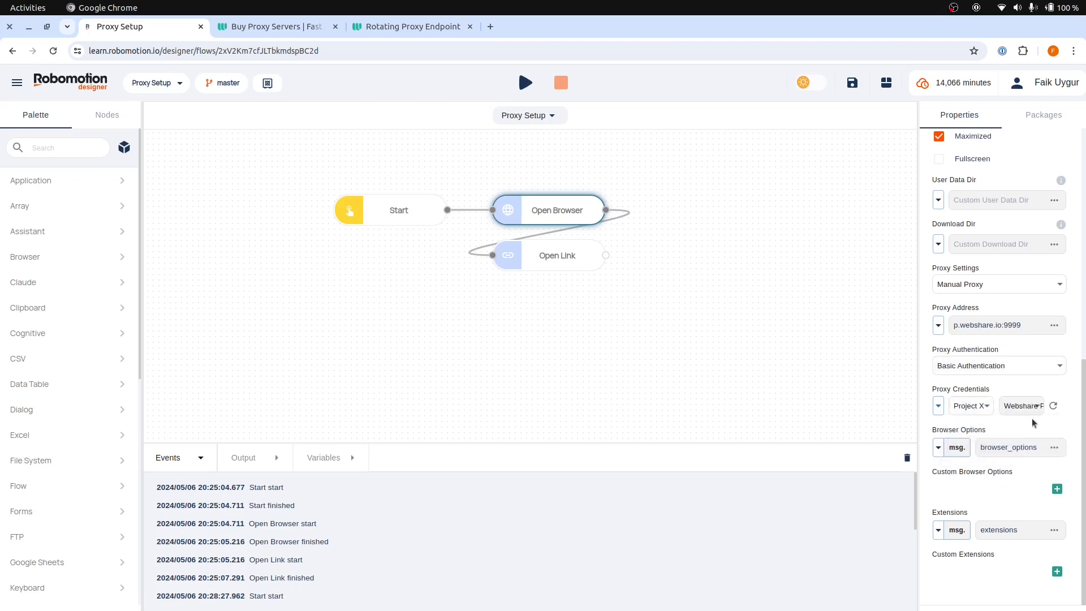
click(997, 325)
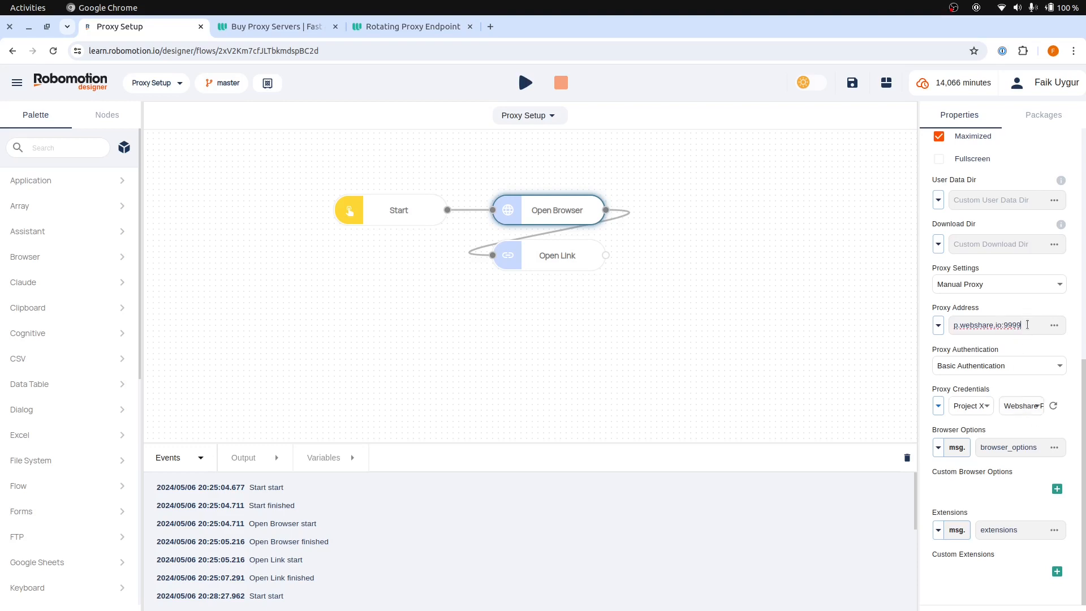
triple_click(987, 325)
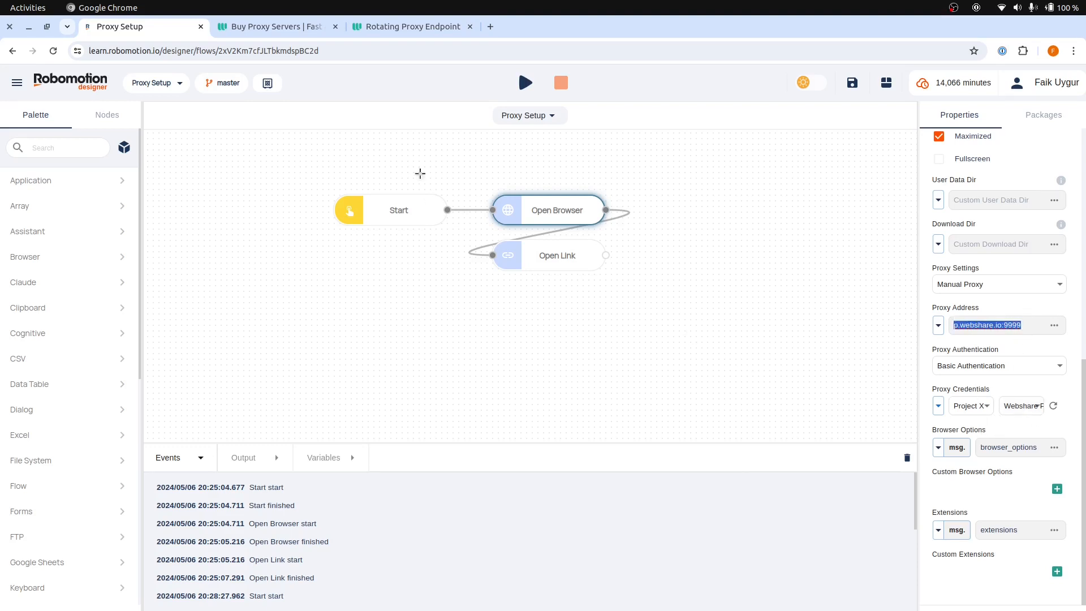
Step: Copy Webshare's rotating proxy port 80 and return to the Proxy Setup flow
click(411, 26)
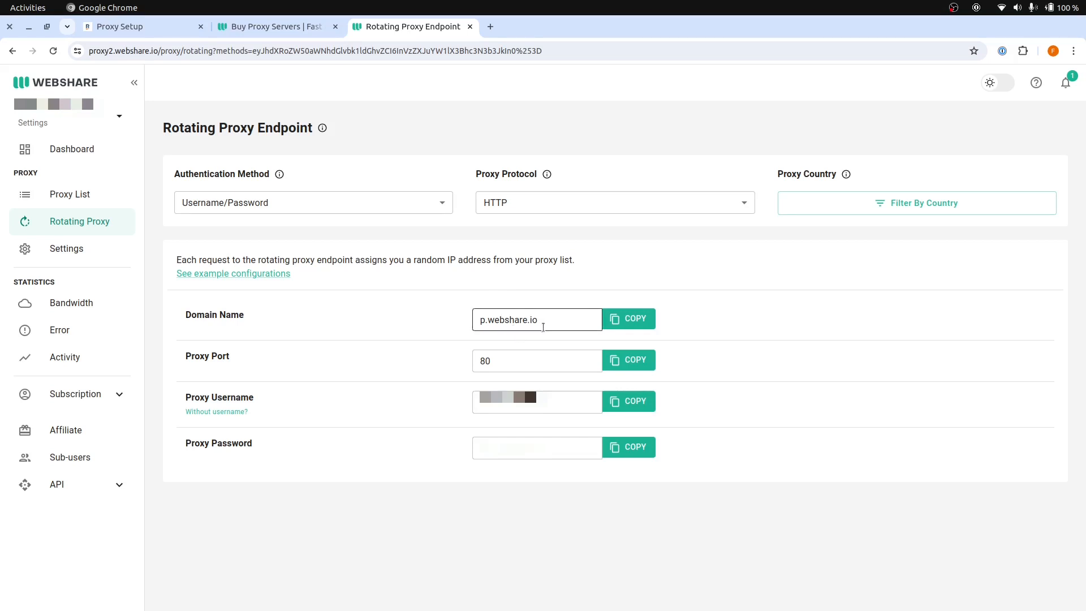
click(628, 359)
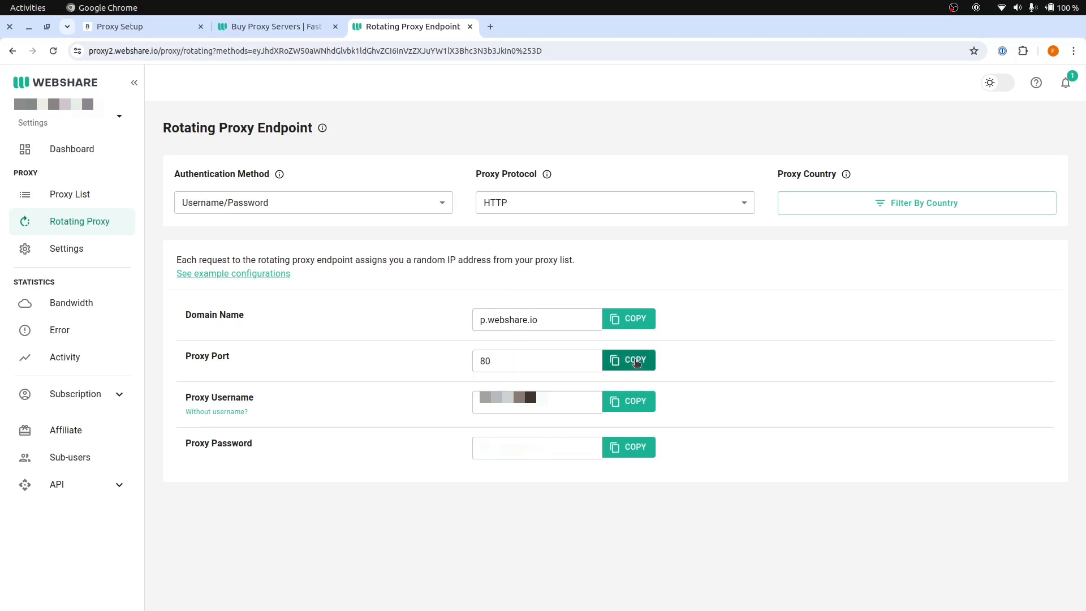
click(626, 360)
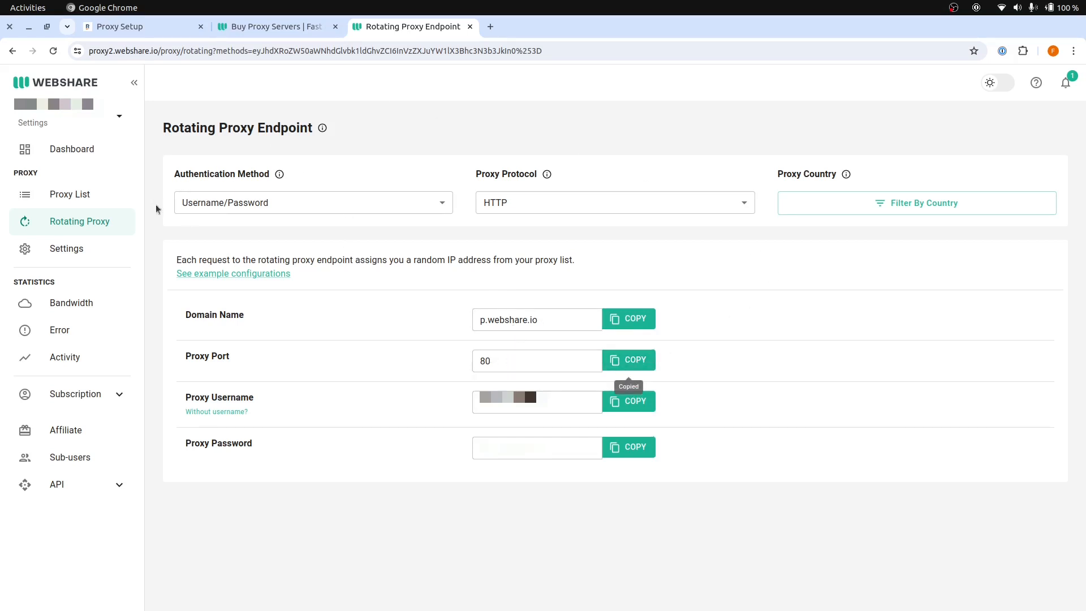
click(142, 26)
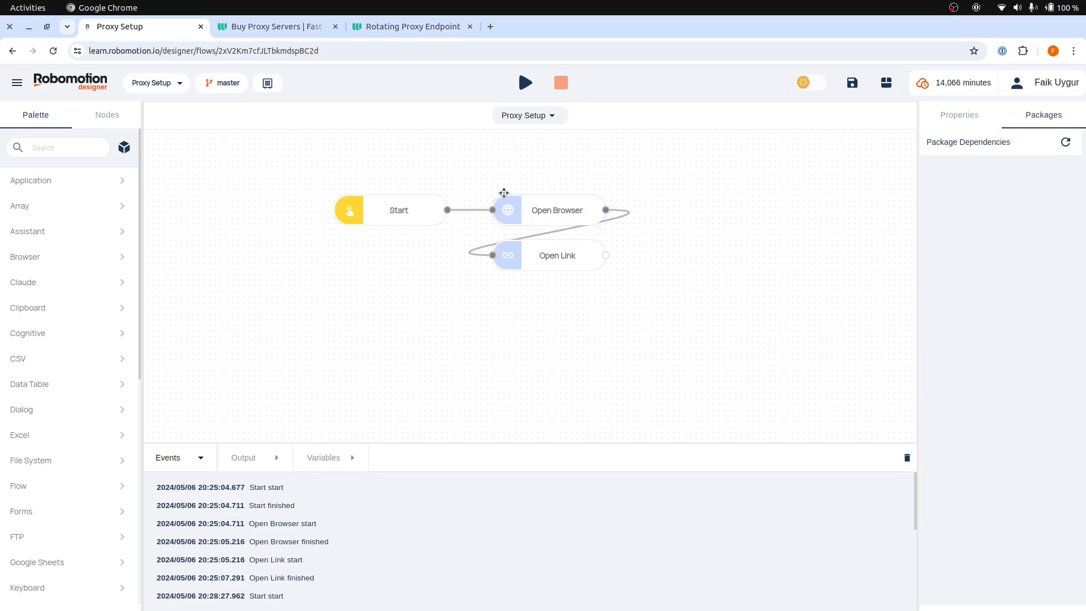
Step: Run the Proxy Setup flow on the available robot, then remove the Open Browser node
click(524, 83)
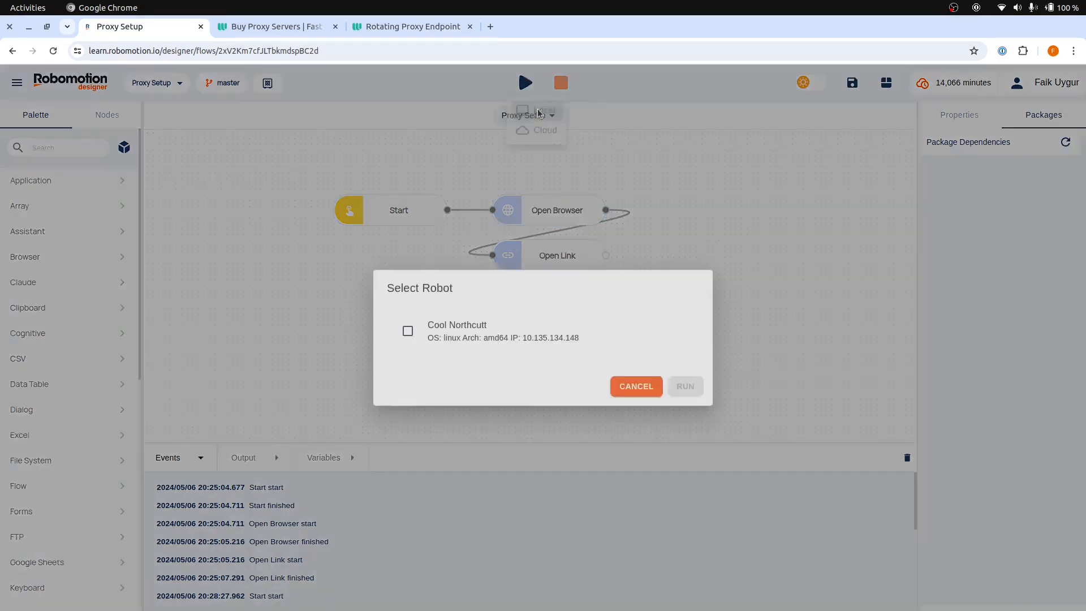
click(408, 330)
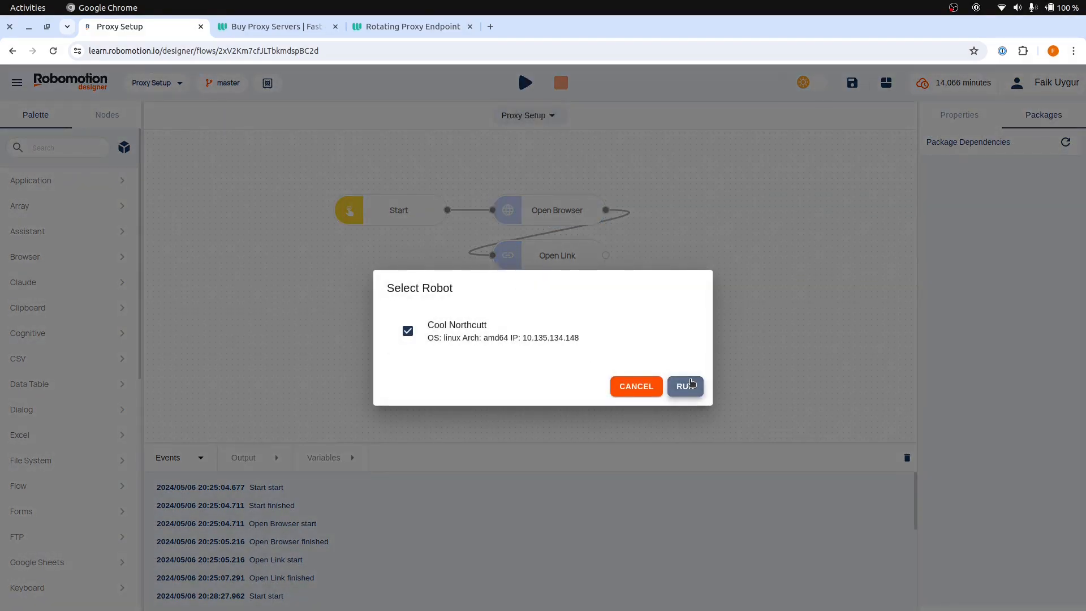
click(684, 385)
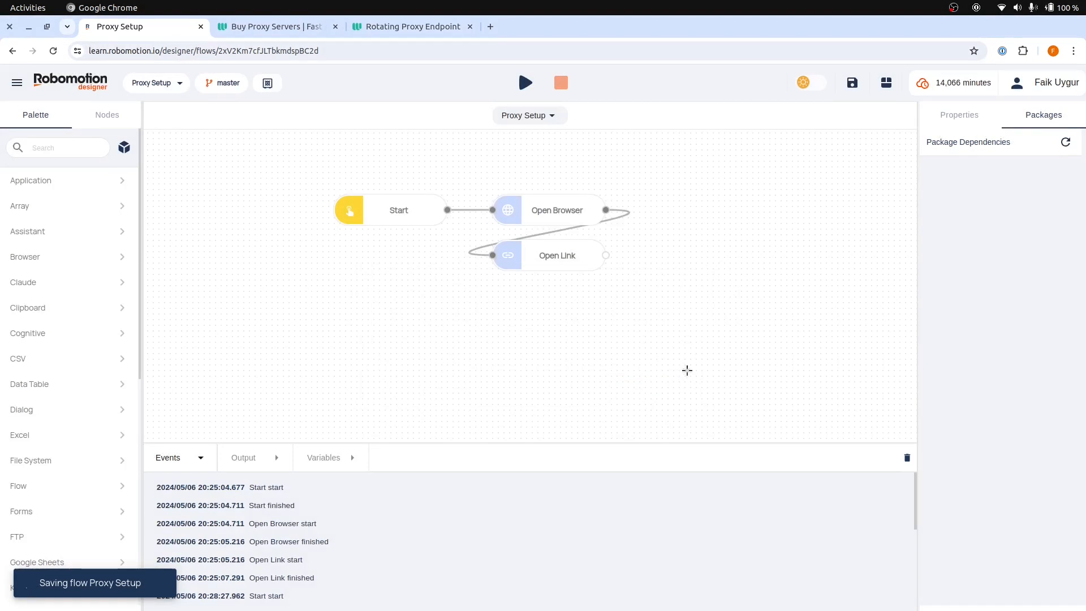
click(525, 82)
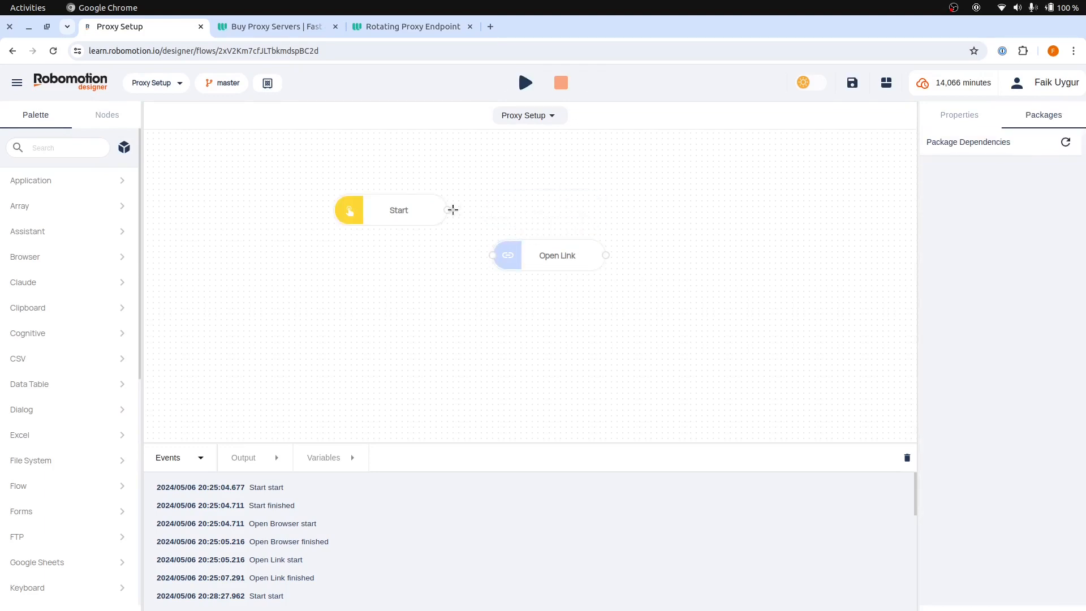
Step: Add a new Open Browser node between Start and Open Link using Robomotion Proxy
click(453, 209)
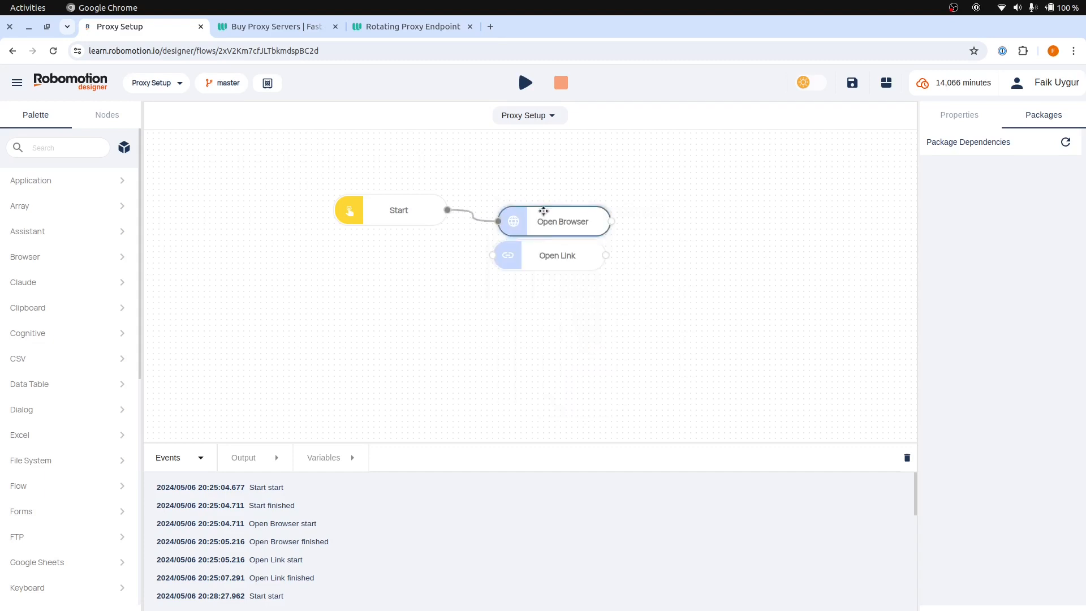
click(552, 211)
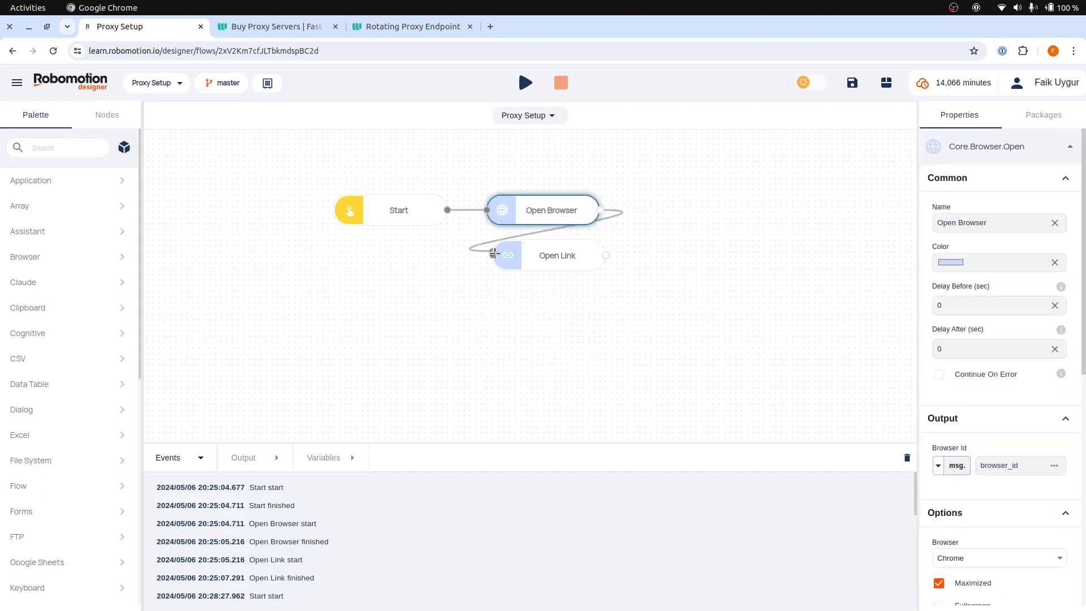
scroll(down, 3)
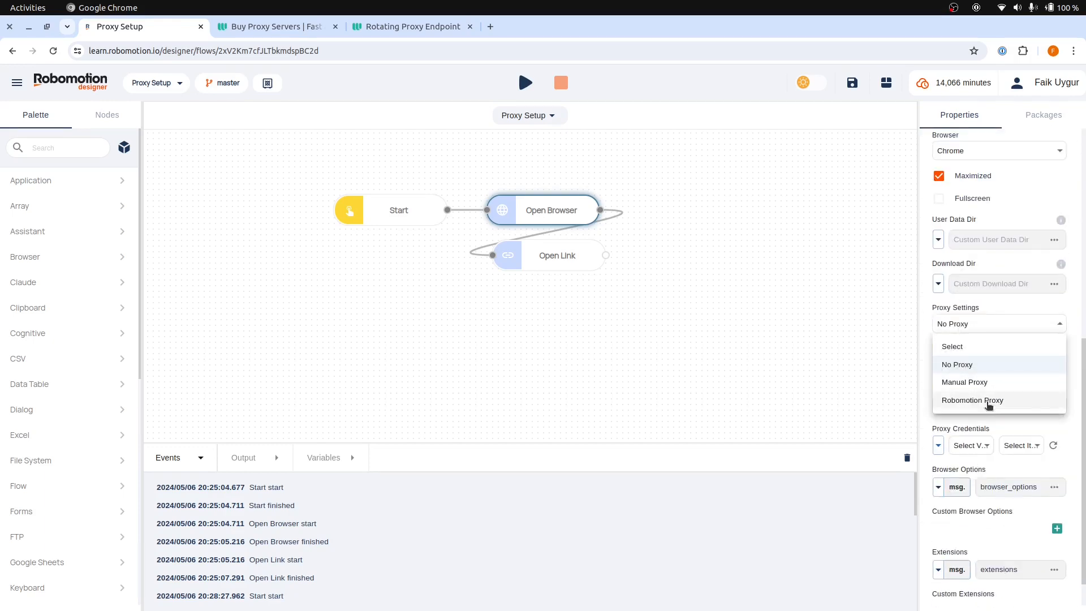
click(523, 82)
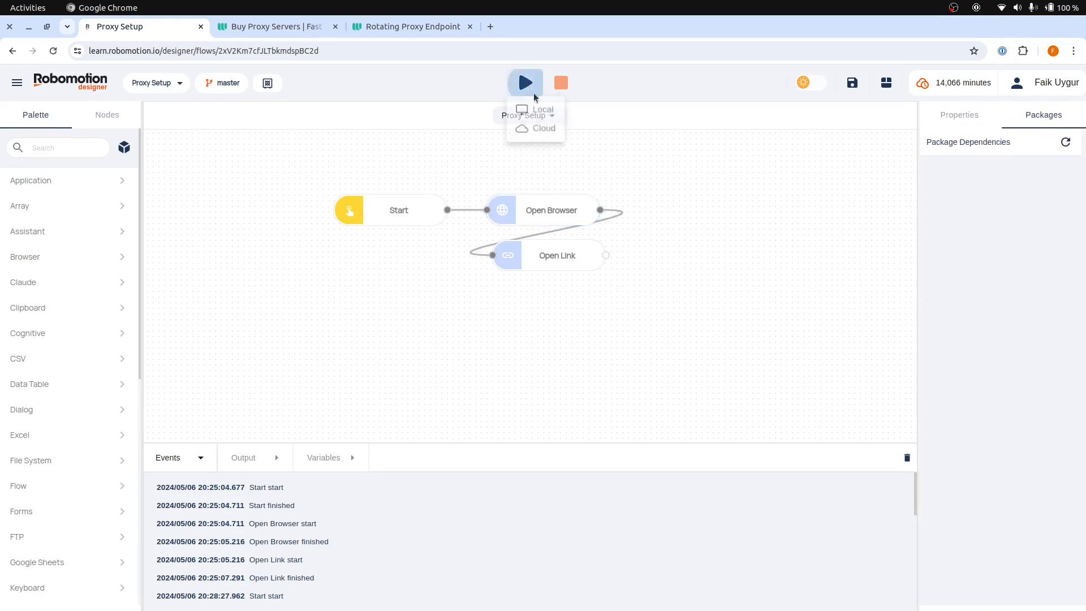
Step: Run the flow so httpbin.org/ip shows origin 83.97.119.228, then close that browser
click(543, 108)
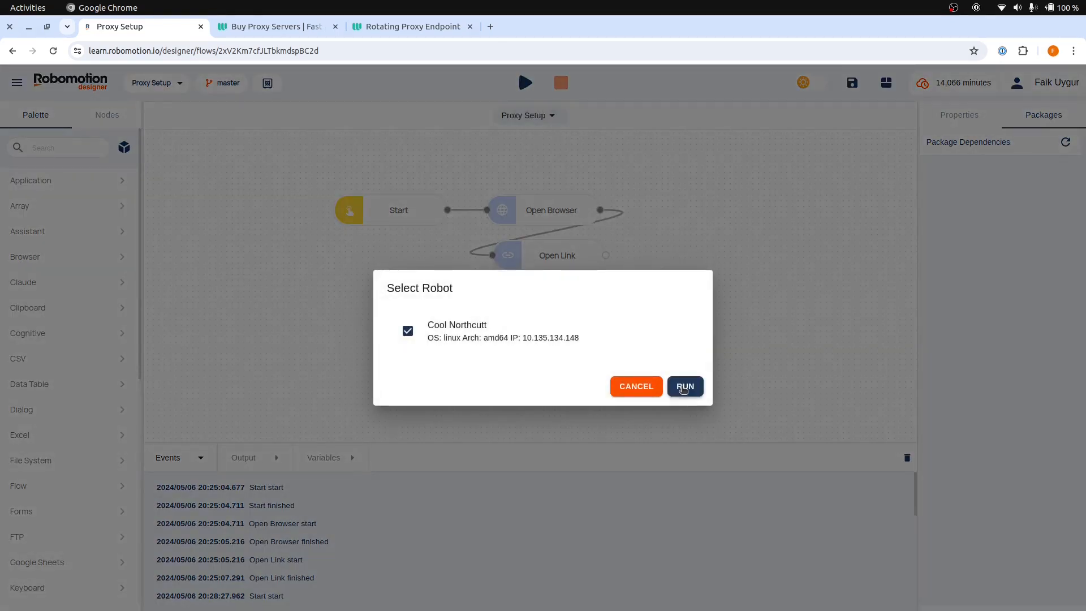
click(683, 385)
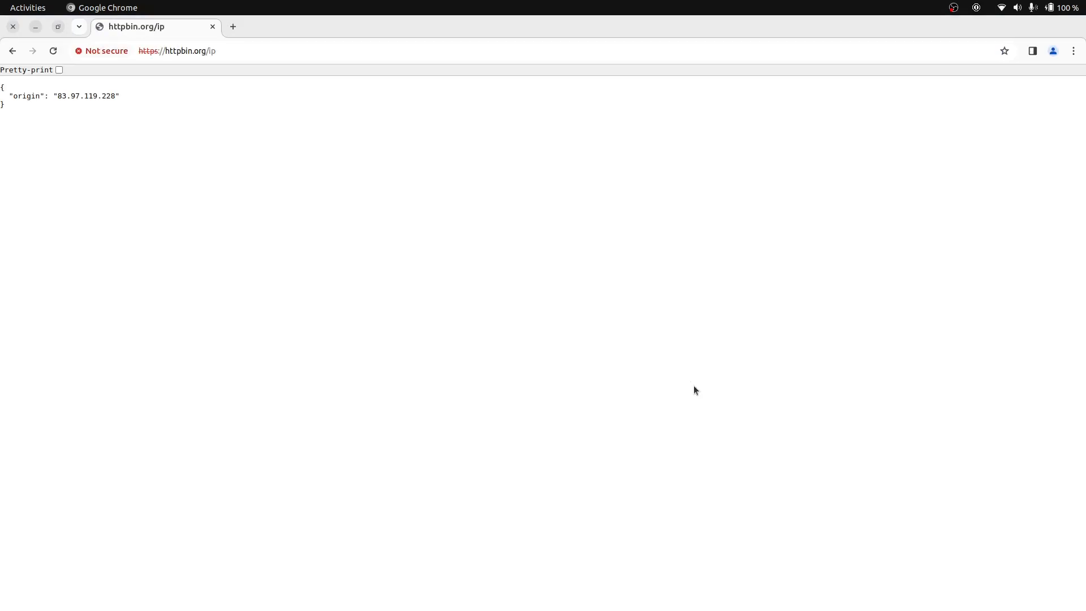
mouse_move(213, 26)
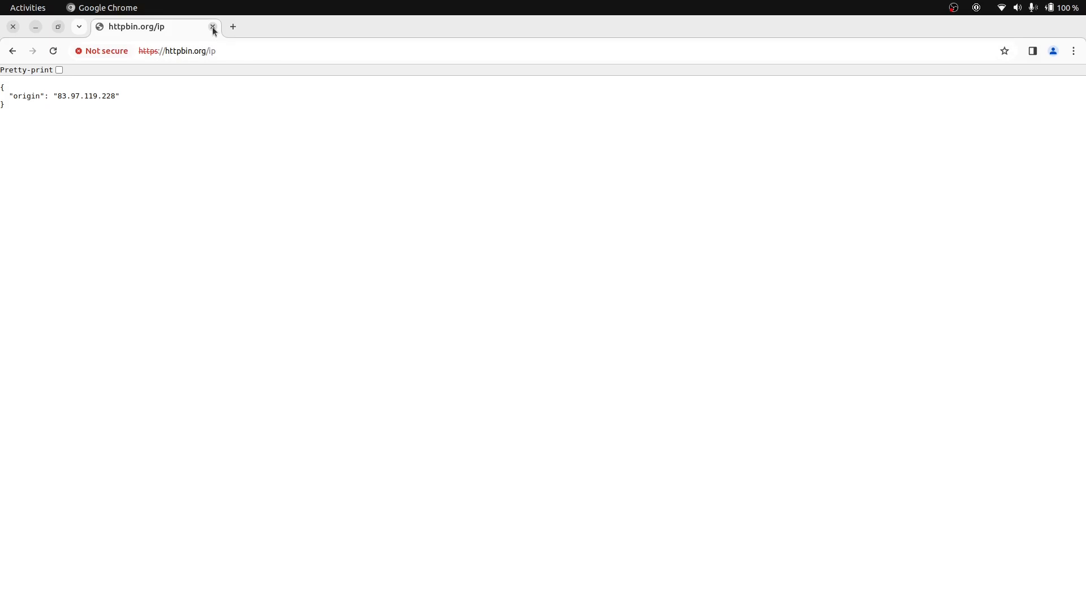
click(213, 26)
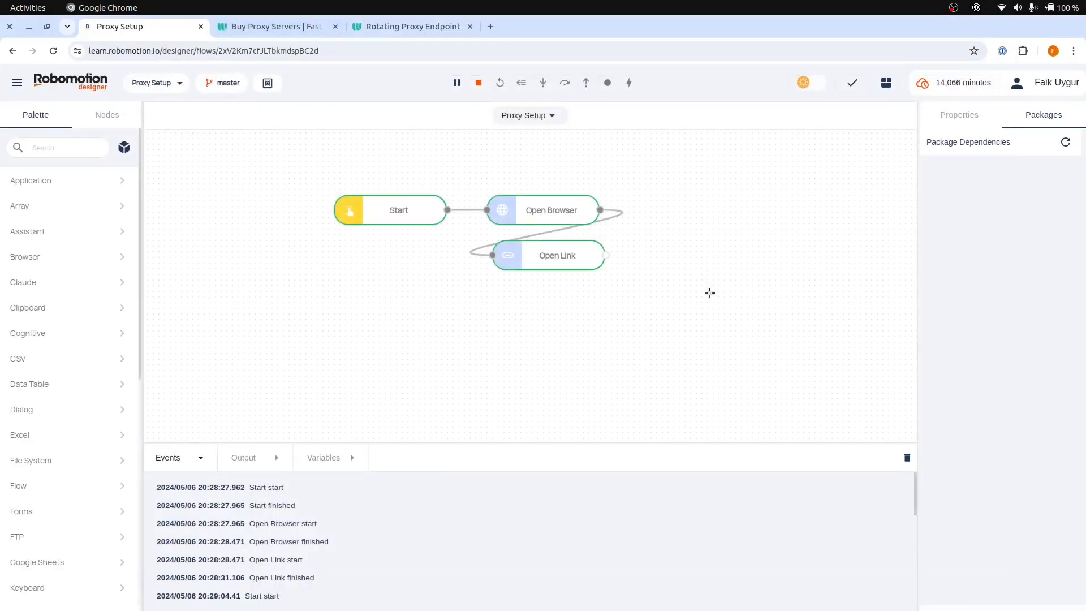
click(478, 82)
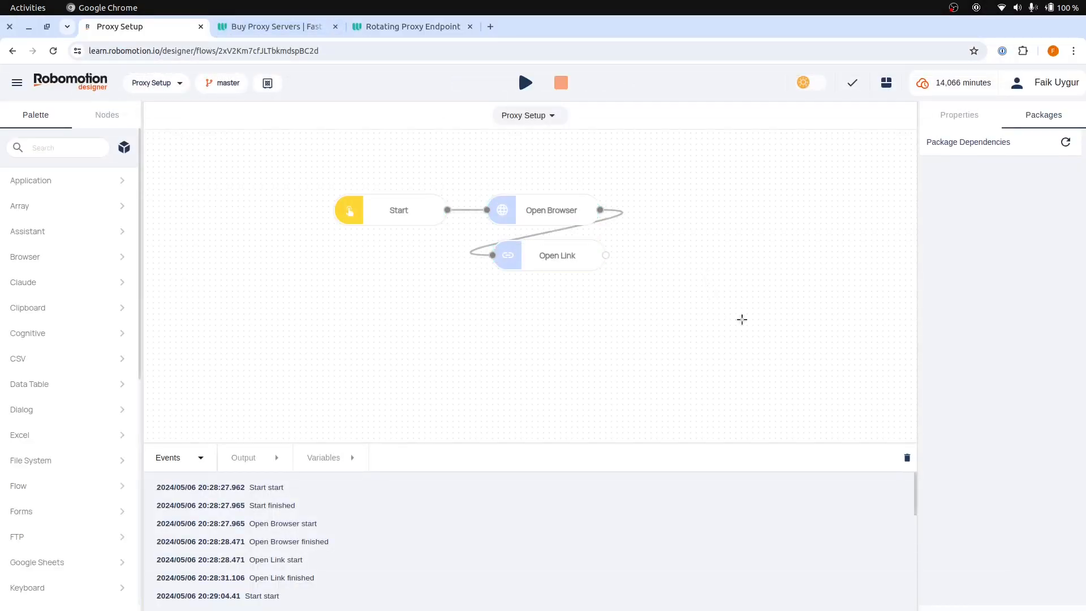